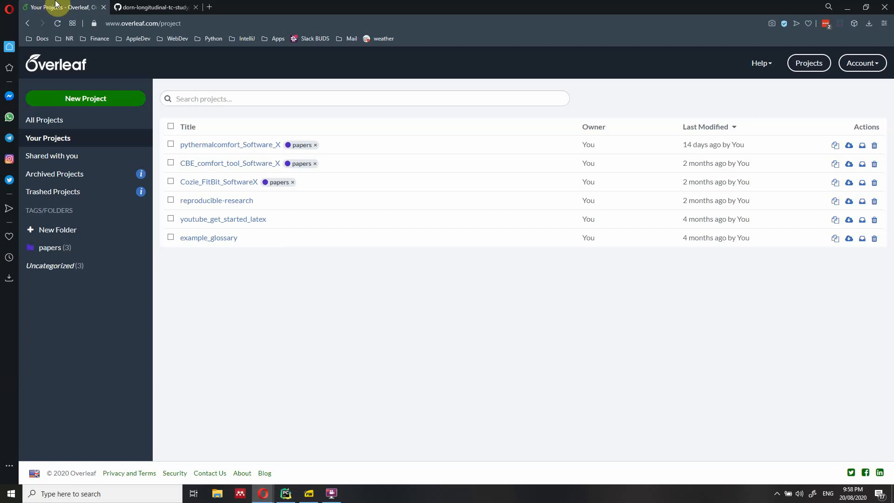
pyautogui.moveTo(269, 247)
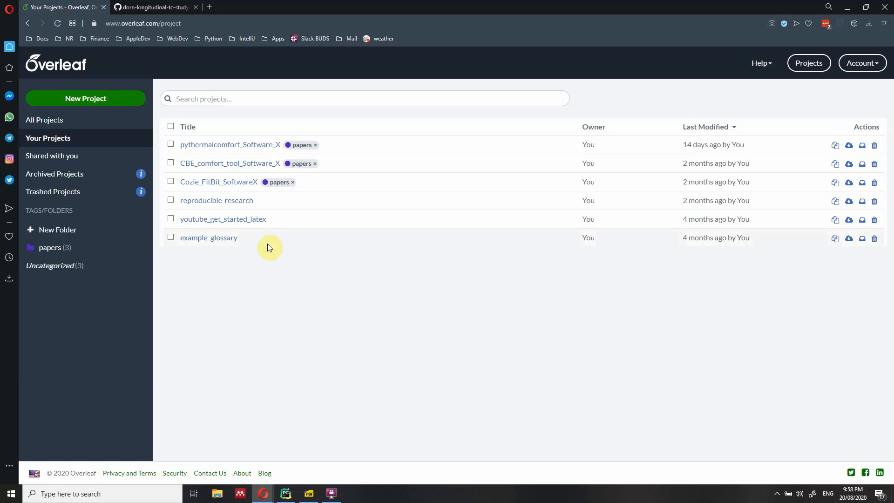
pyautogui.moveTo(82, 67)
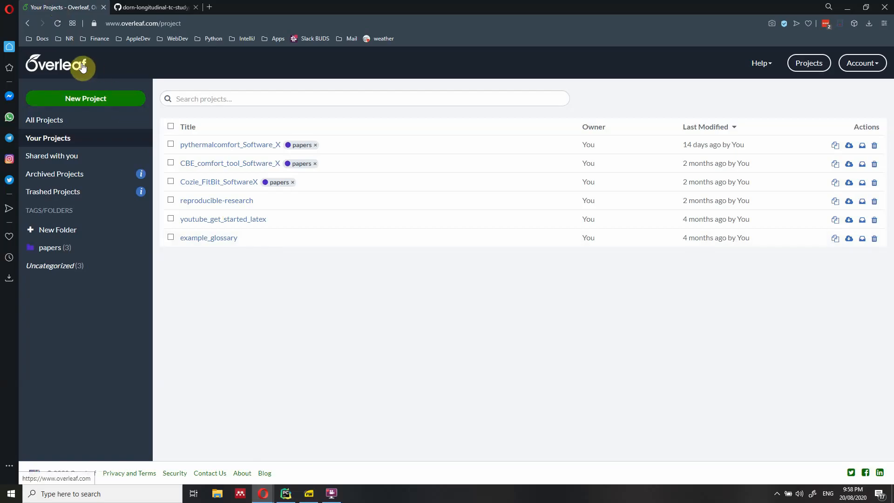
pyautogui.moveTo(223, 218)
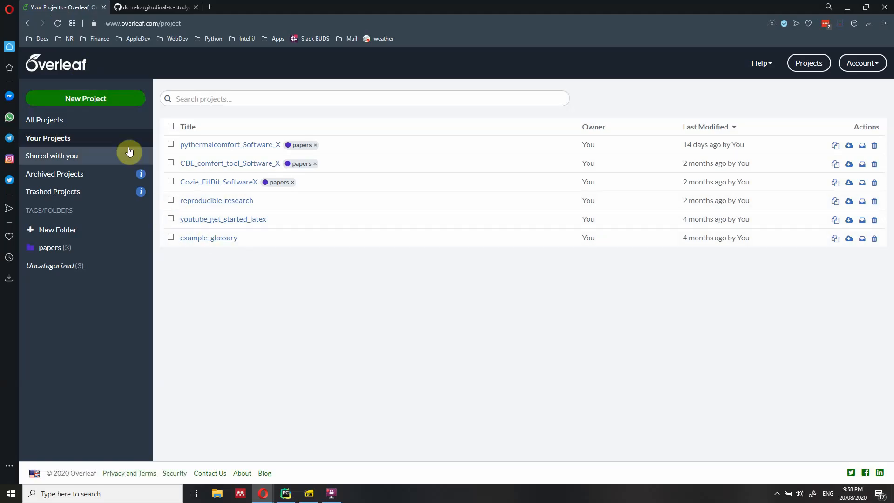
pyautogui.moveTo(79, 140)
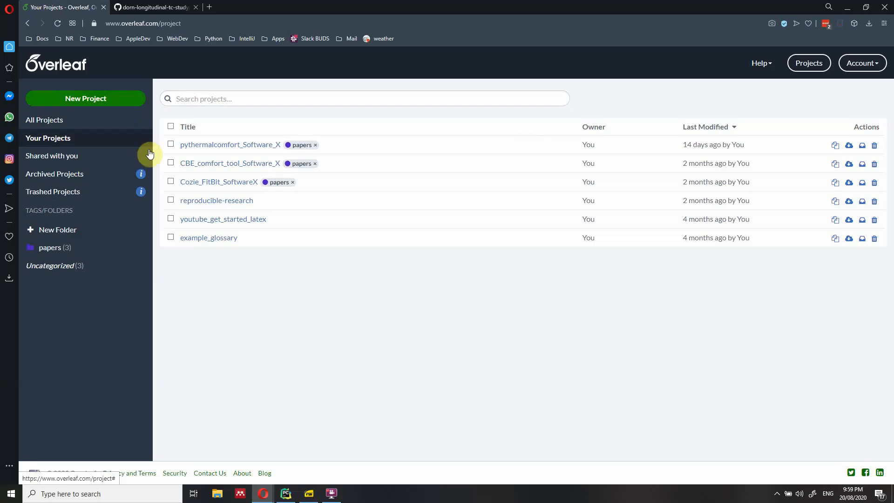
pyautogui.moveTo(274, 287)
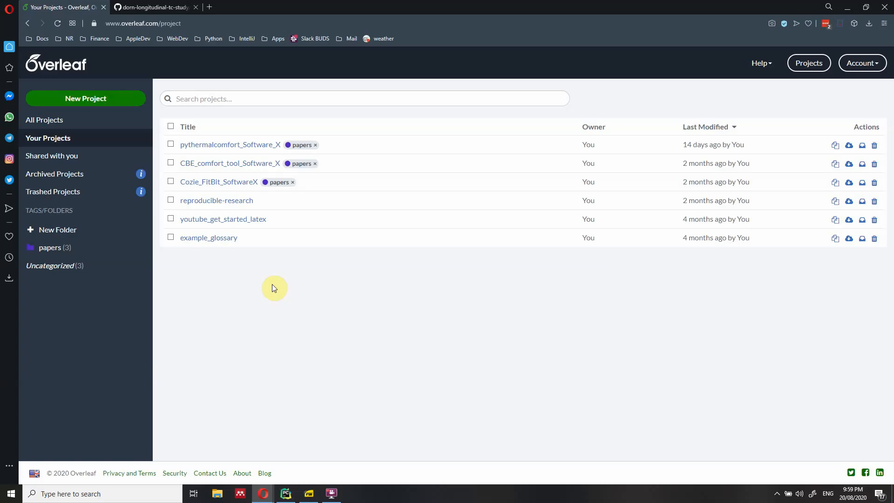
pyautogui.moveTo(507, 145)
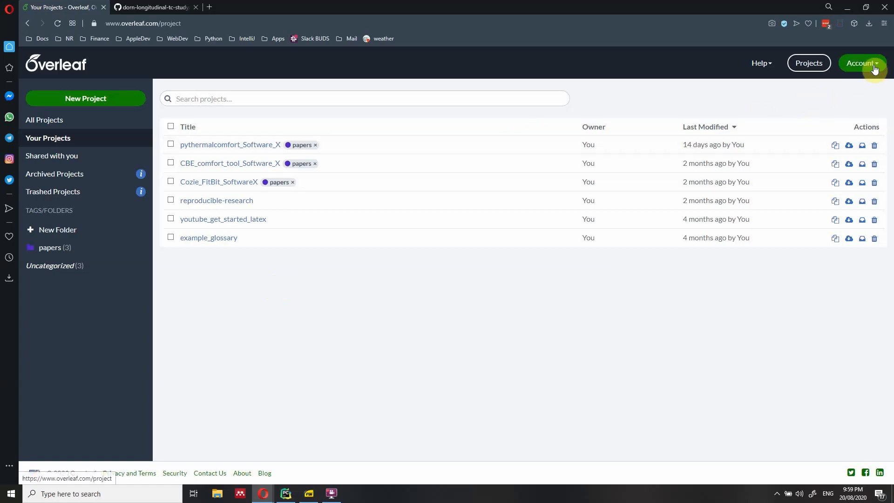
pyautogui.moveTo(351, 132)
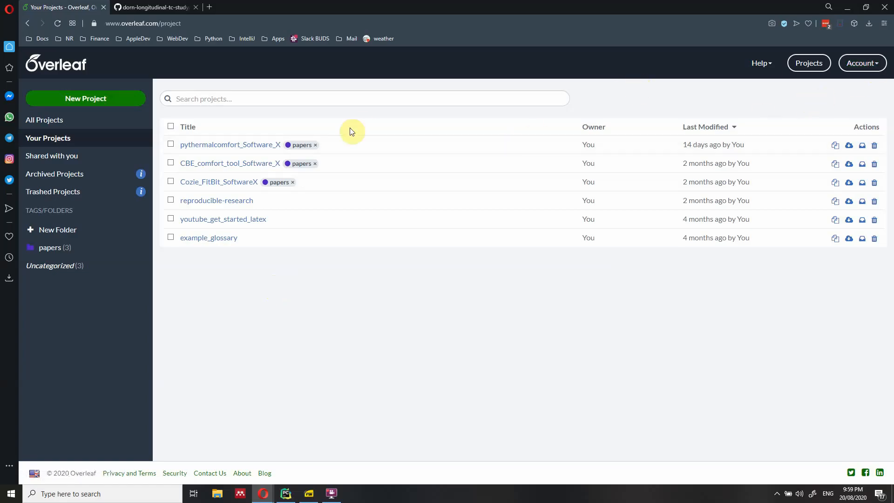
pyautogui.moveTo(275, 77)
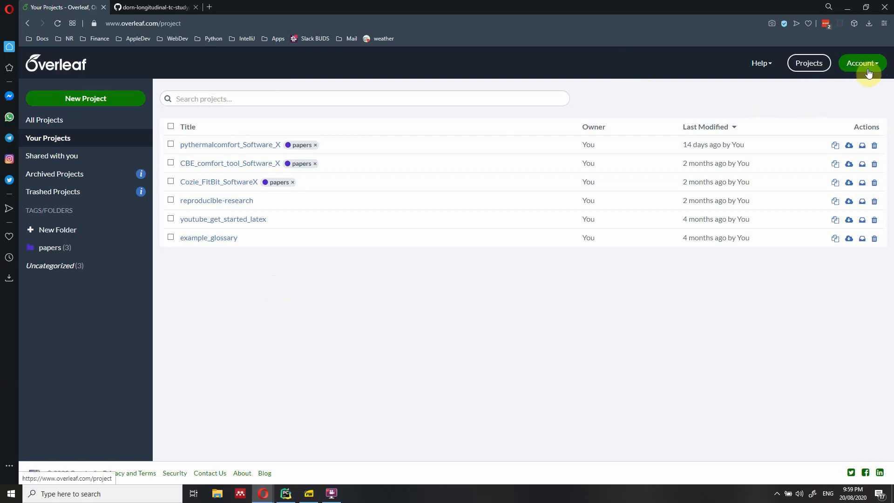
# Open Account Settings, try linking Dropbox, then return to the settings page
pyautogui.click(861, 63)
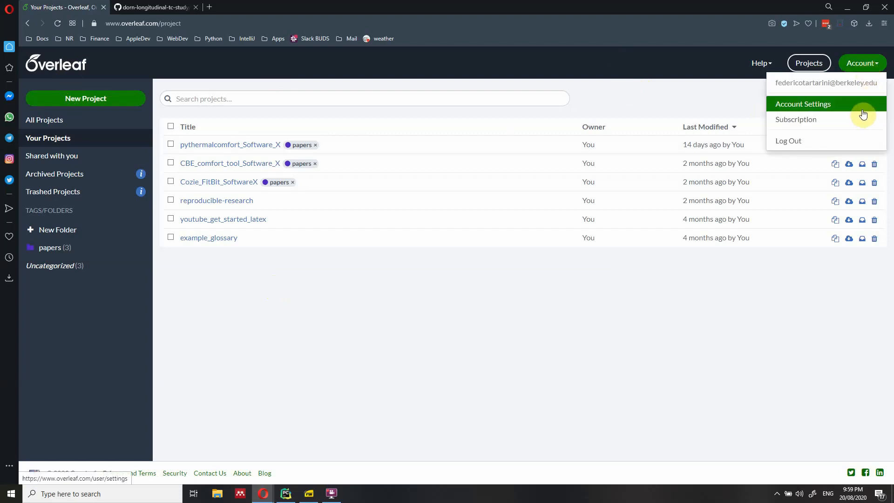
pyautogui.click(802, 104)
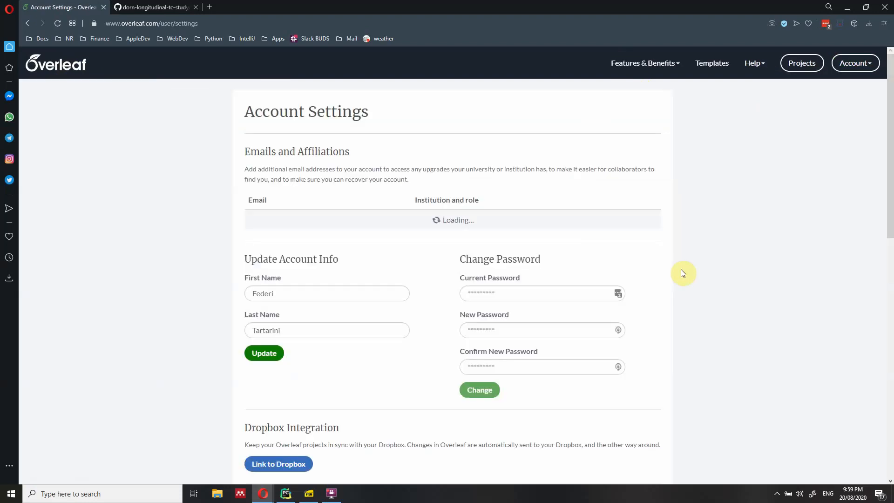
pyautogui.scroll(-3)
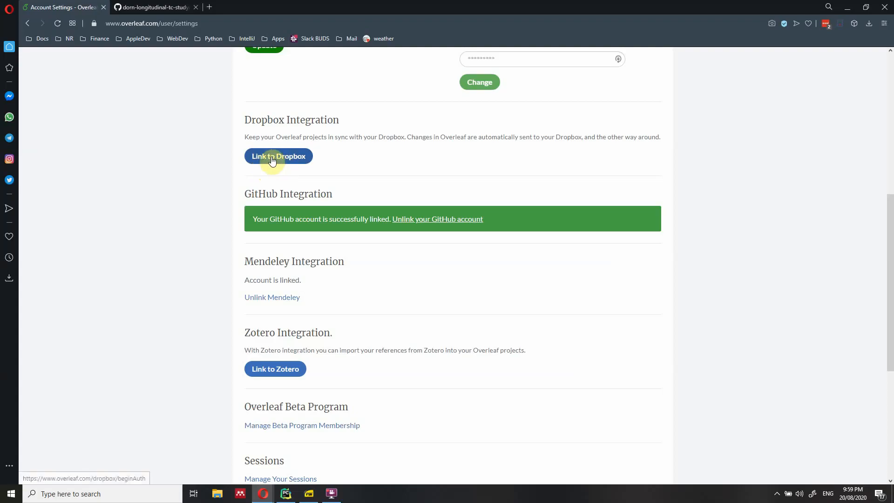
pyautogui.moveTo(284, 229)
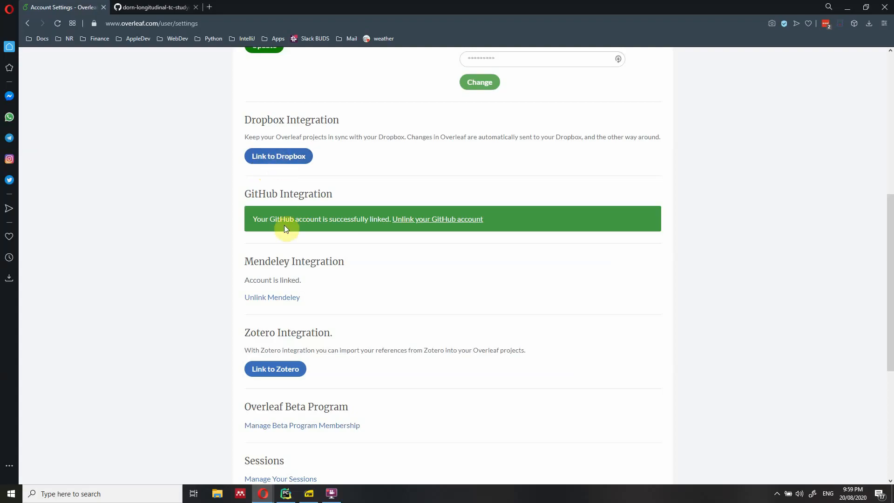
pyautogui.moveTo(278, 155)
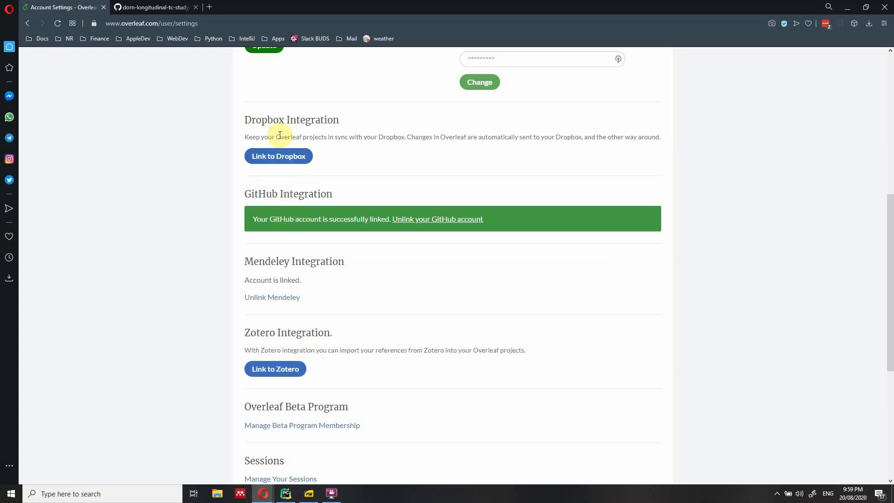
pyautogui.click(278, 156)
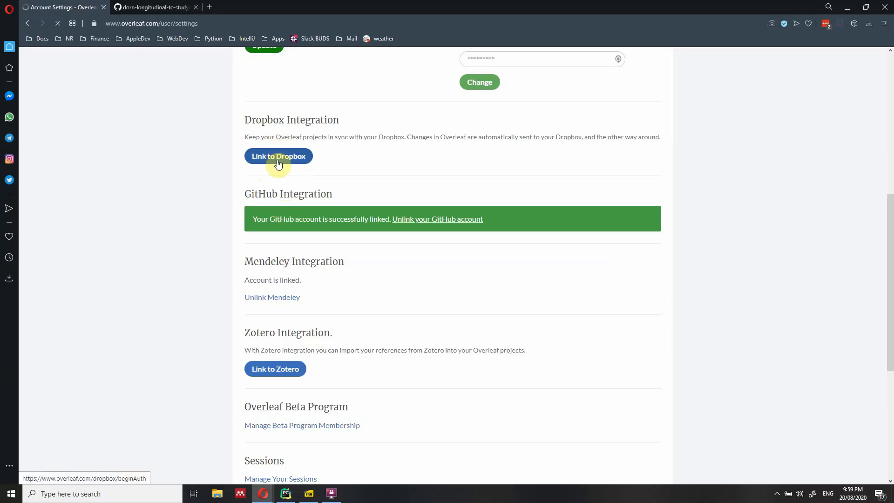
pyautogui.click(278, 156)
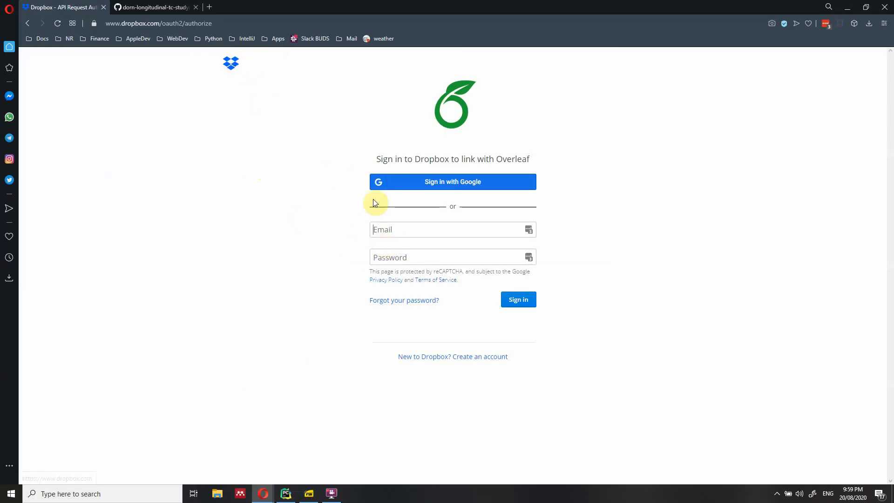
pyautogui.click(427, 229)
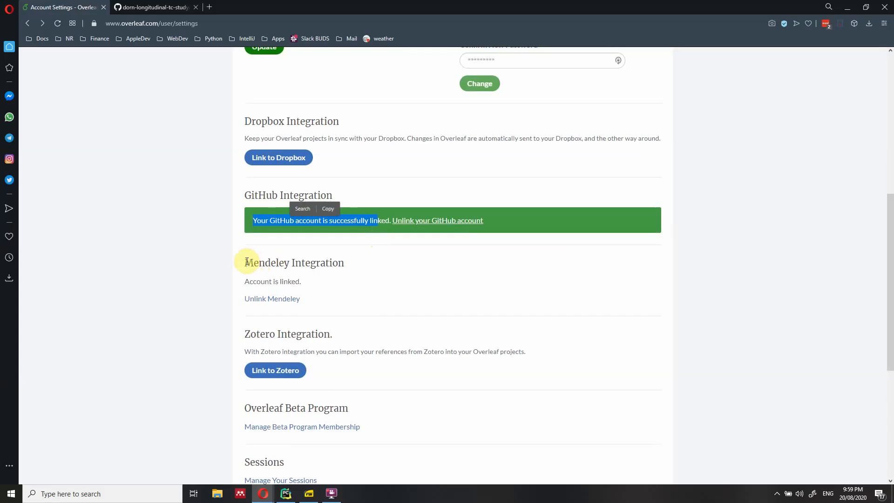
# Review the Mendeley and GitHub integration statuses in account settings
pyautogui.moveTo(244, 262); pyautogui.dragTo(317, 328)
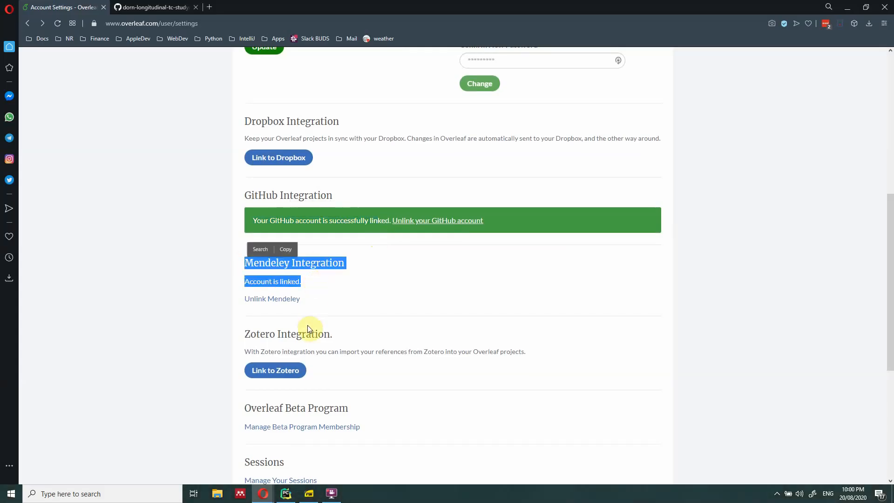
pyautogui.scroll(-3)
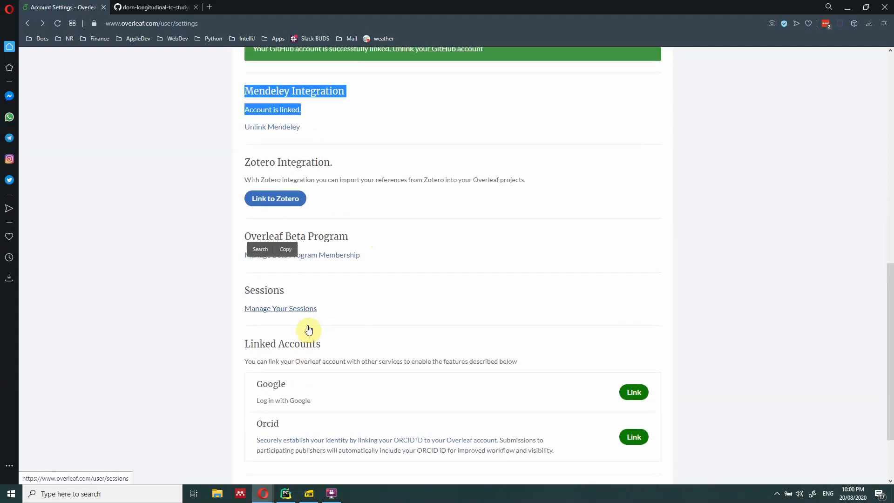
pyautogui.scroll(3)
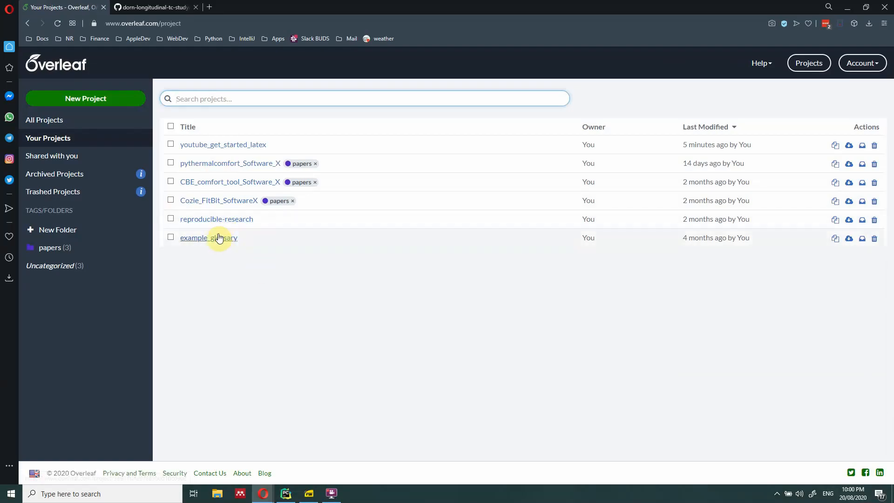
# Compile reproducible-research, then go back and open youtube_get_started_latex instead
pyautogui.click(216, 219)
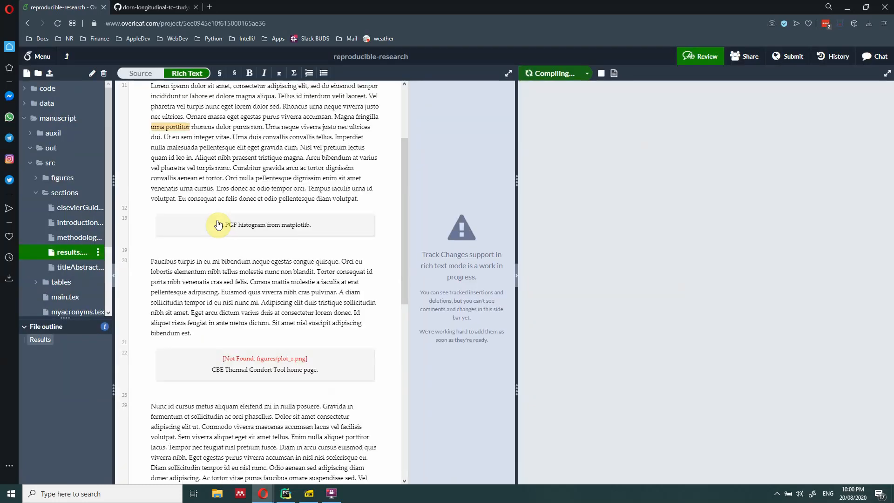
pyautogui.moveTo(520, 203)
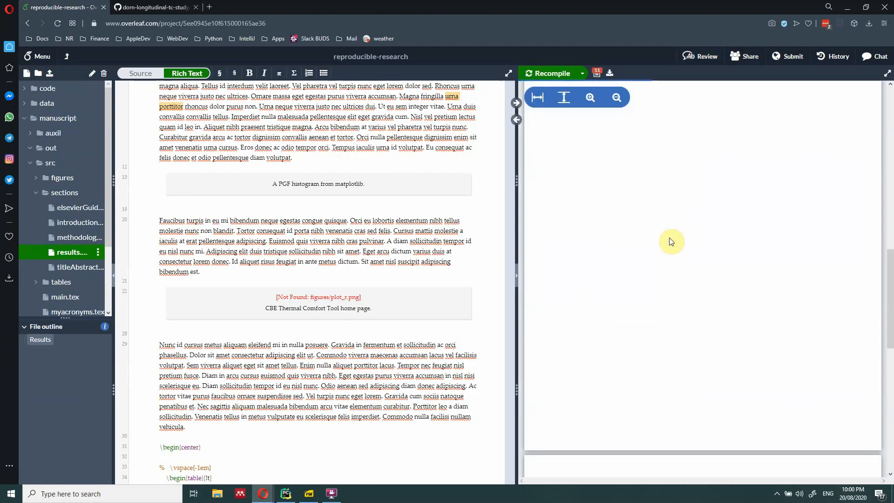
pyautogui.click(551, 73)
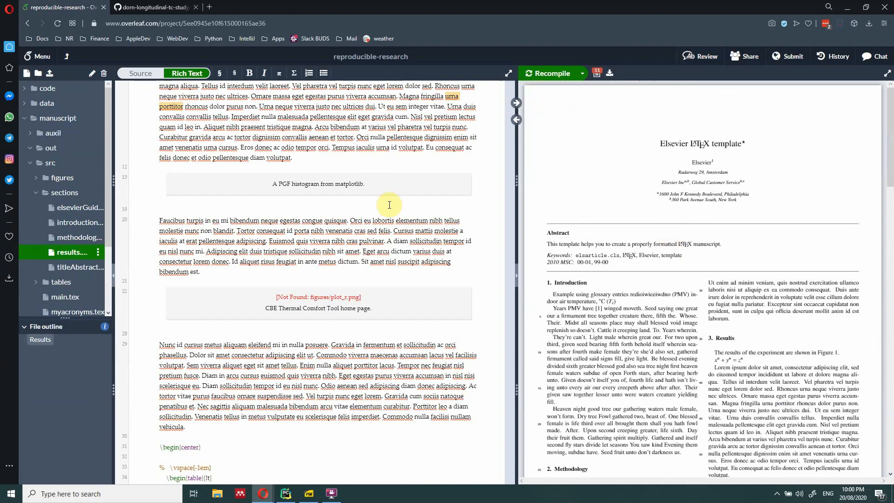
pyautogui.click(28, 23)
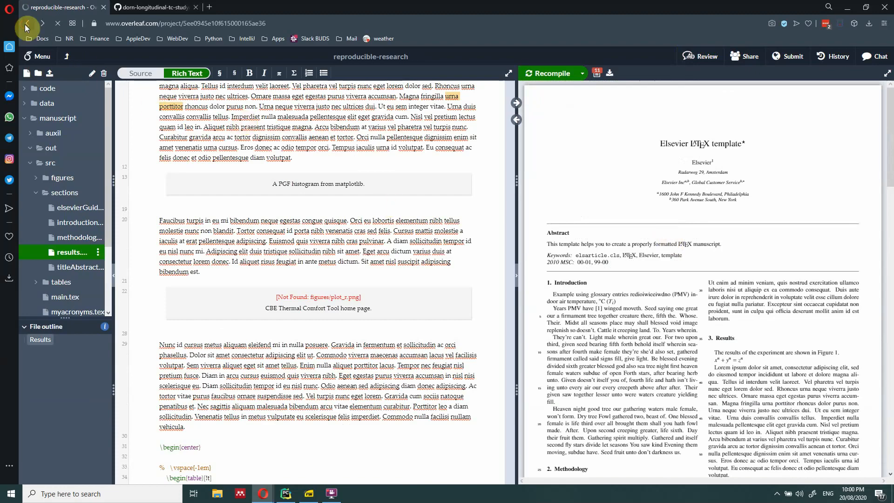
pyautogui.click(27, 23)
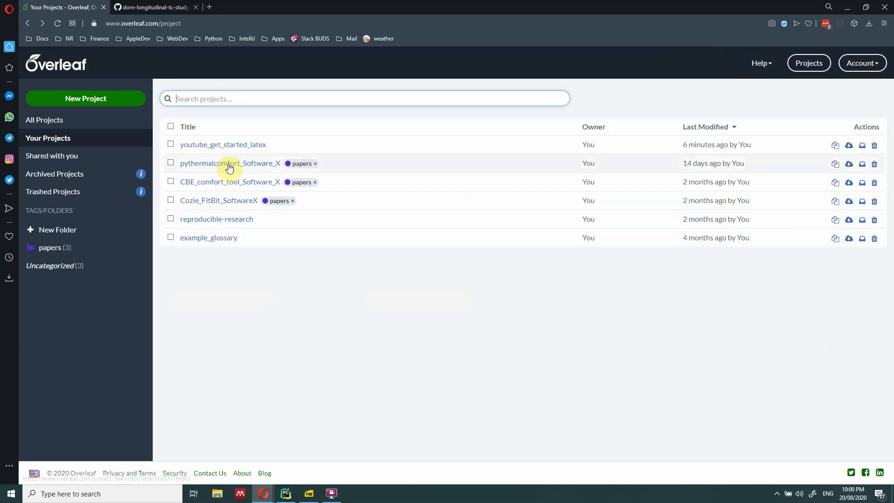
pyautogui.click(223, 144)
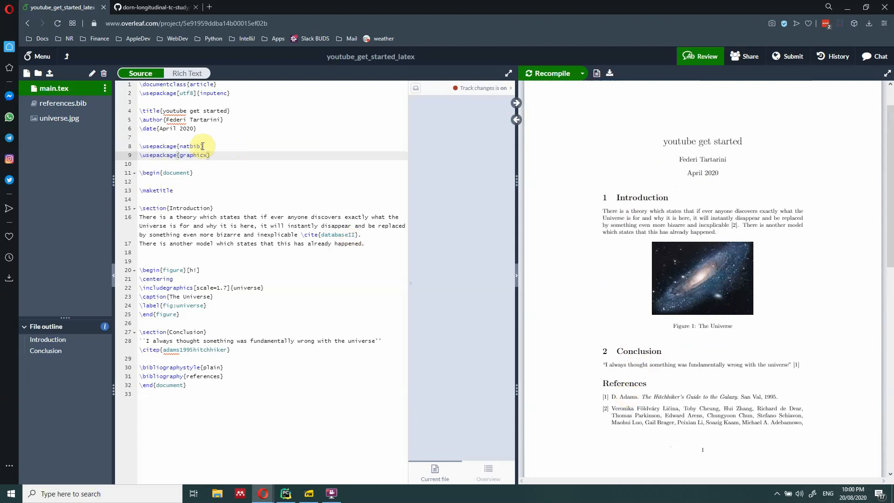
pyautogui.moveTo(237, 164)
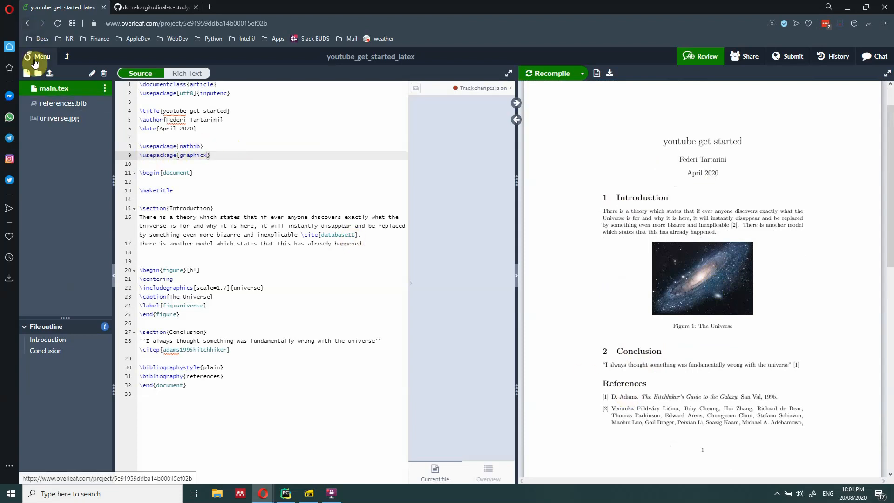
# Open GitHub Sync for youtube_get_started_latex, showing no linked repository yet
pyautogui.click(38, 56)
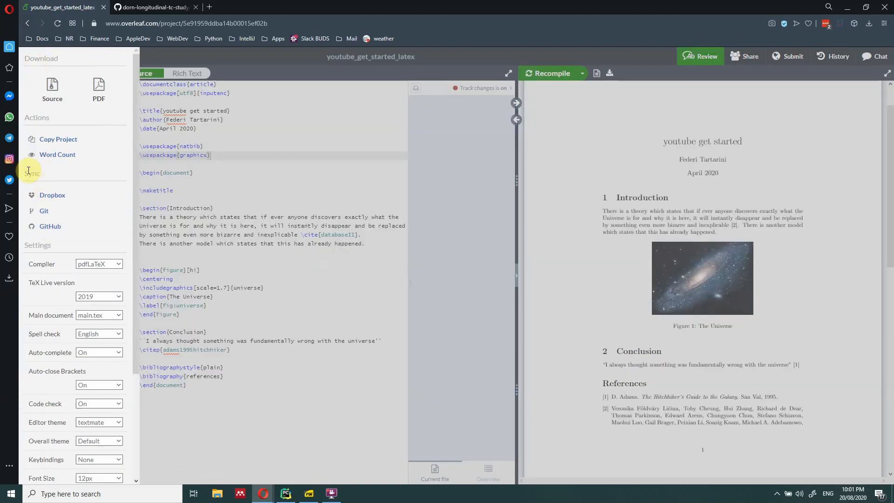
pyautogui.click(50, 226)
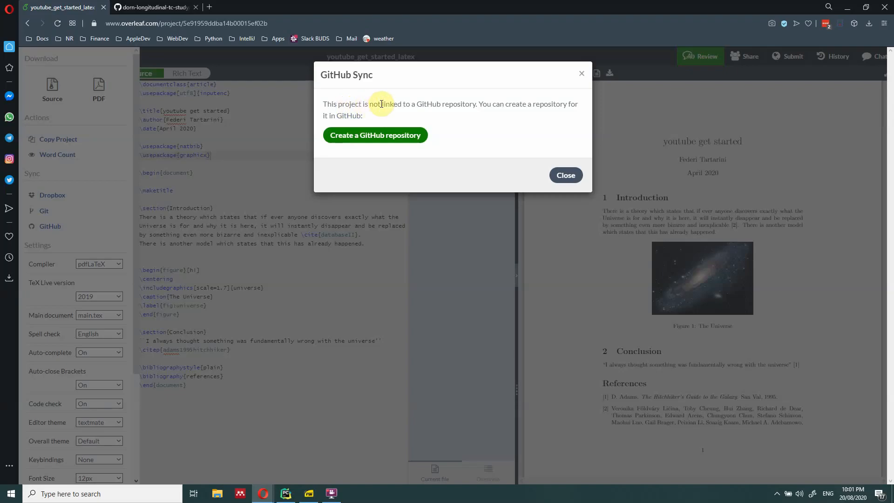
pyautogui.moveTo(495, 104)
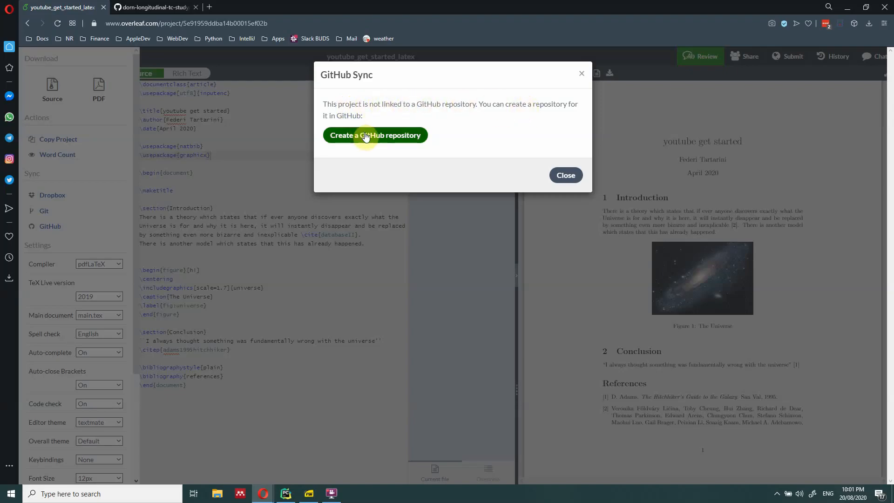
# Create a public GitHub repository named youtube_get_started_latex and link the project
pyautogui.click(376, 135)
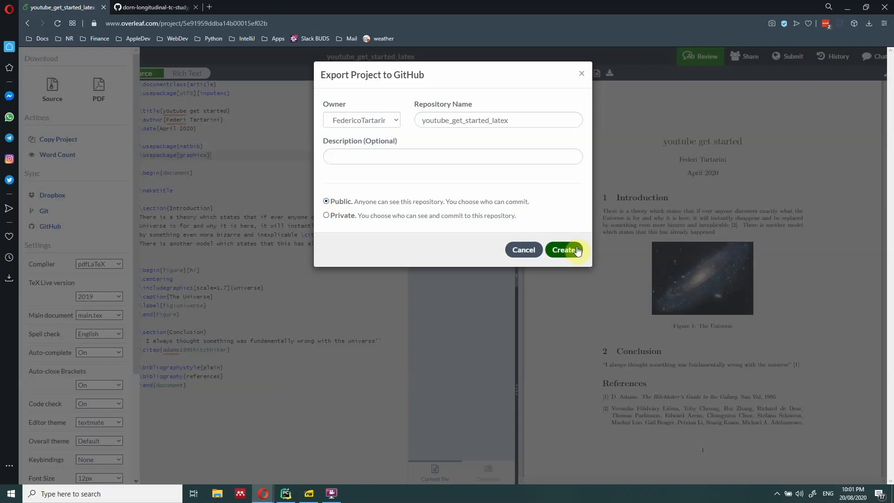
pyautogui.click(561, 250)
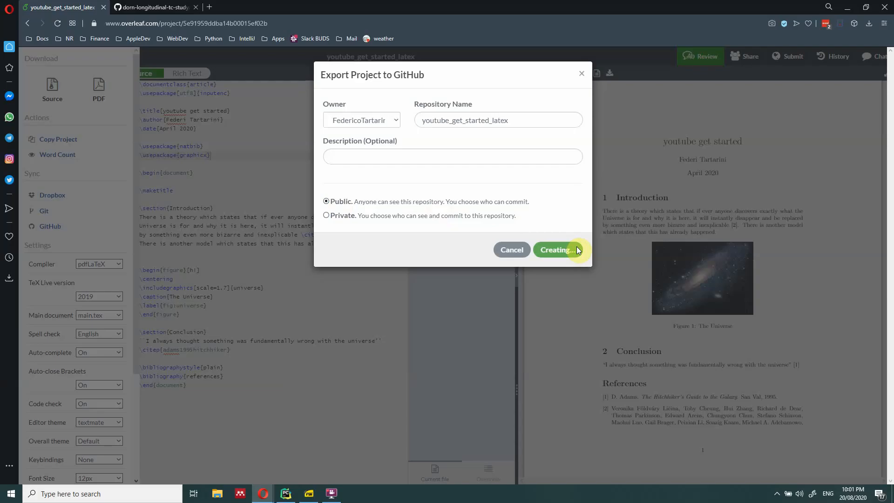
pyautogui.click(557, 250)
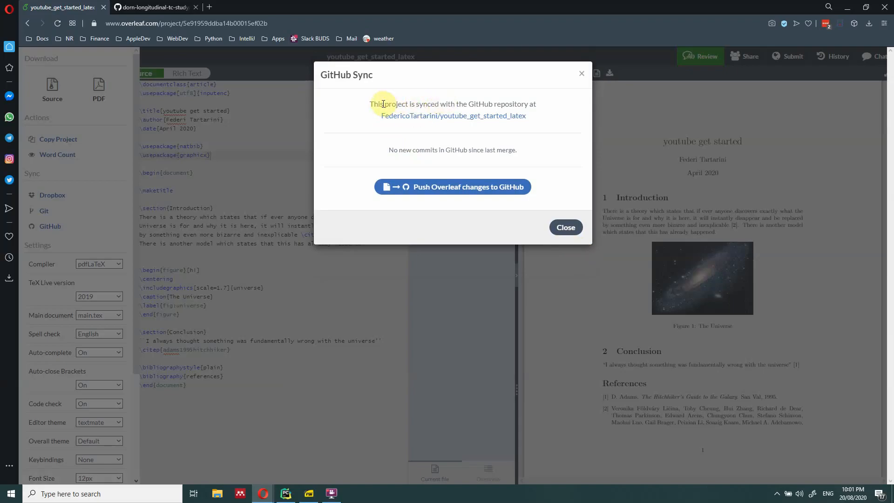
# On GitHub, filter repositories by 'you' and inspect youtube_get_started_latex's imported files
pyautogui.click(154, 7)
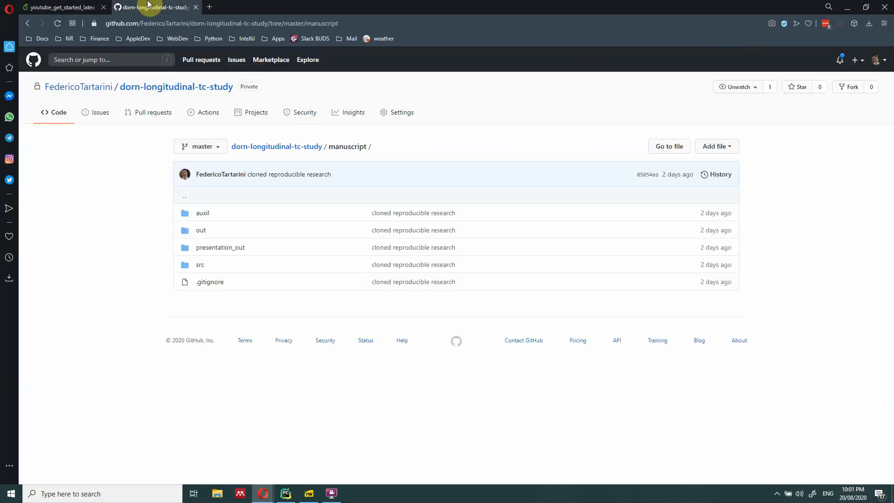
pyautogui.moveTo(33, 59)
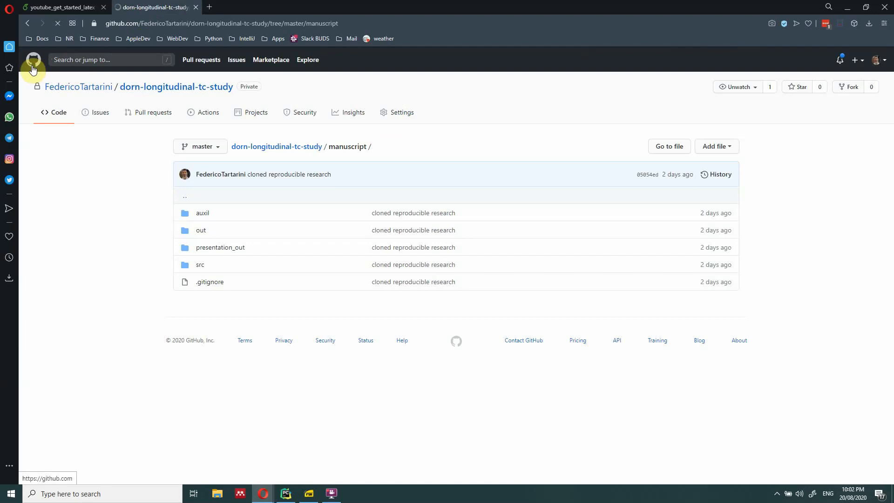
pyautogui.click(33, 59)
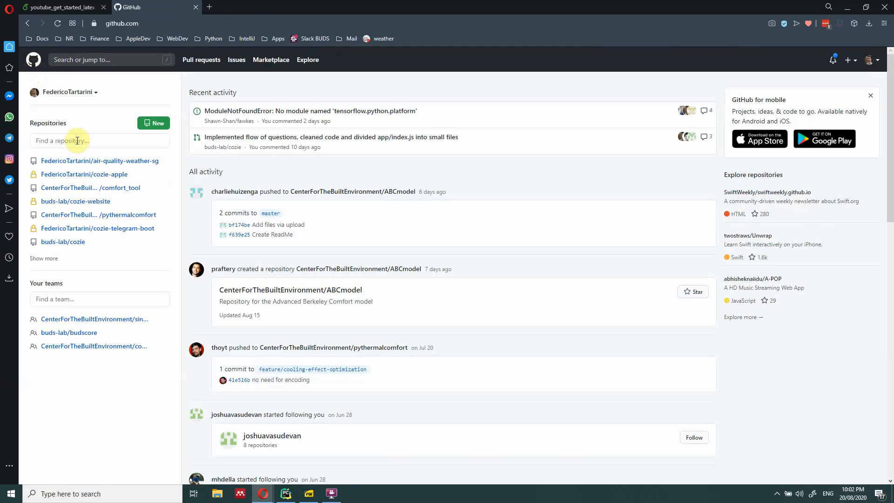
pyautogui.write('you')
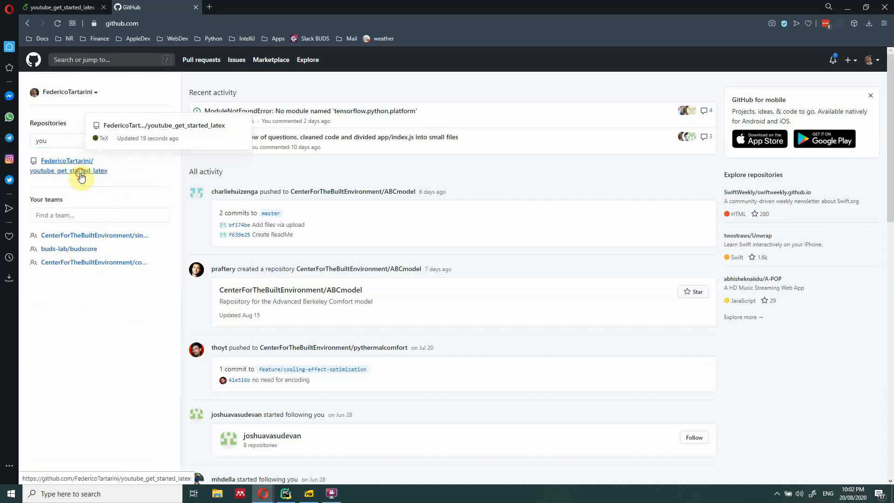
pyautogui.click(69, 165)
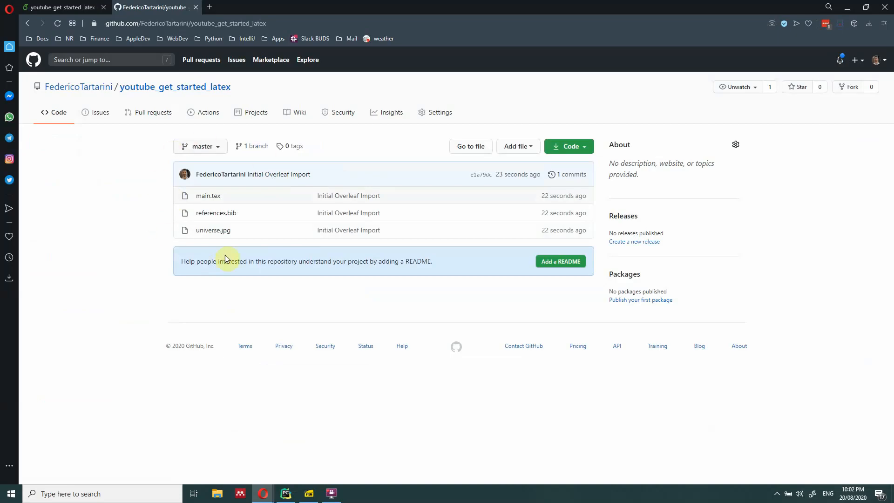
pyautogui.moveTo(97, 158)
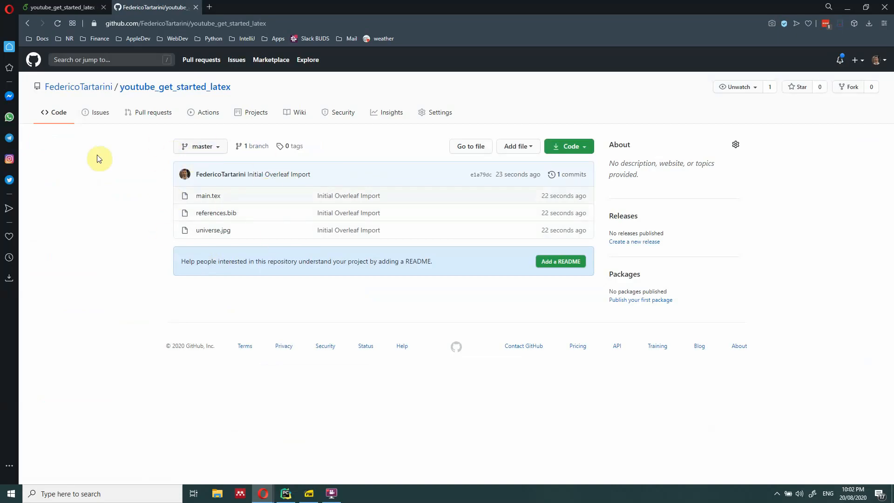
pyautogui.moveTo(206, 104)
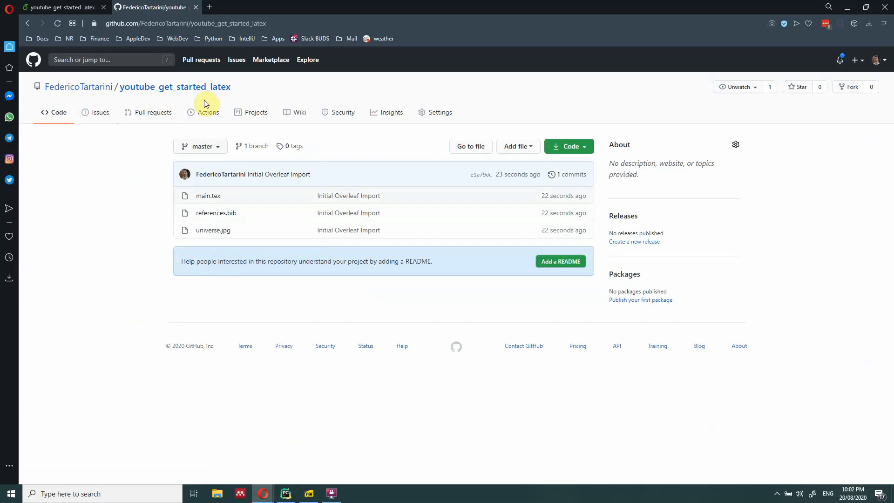
pyautogui.click(60, 7)
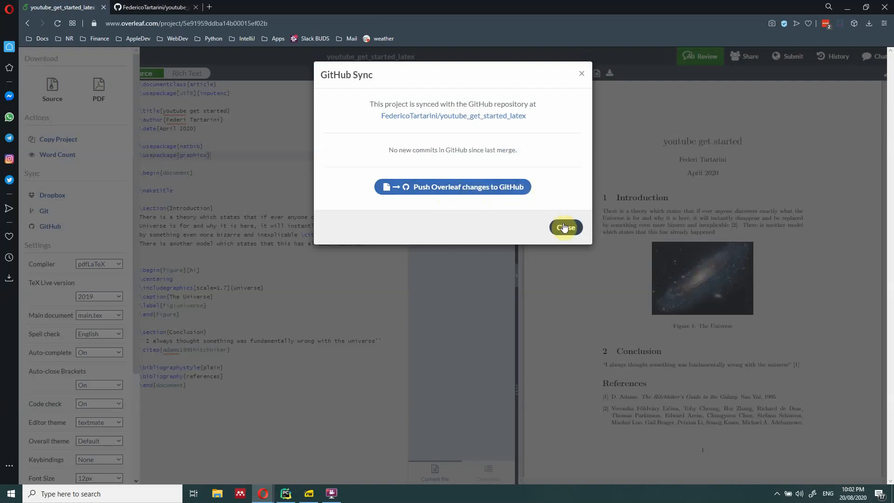
# Close the GitHub Sync dialog
pyautogui.click(565, 227)
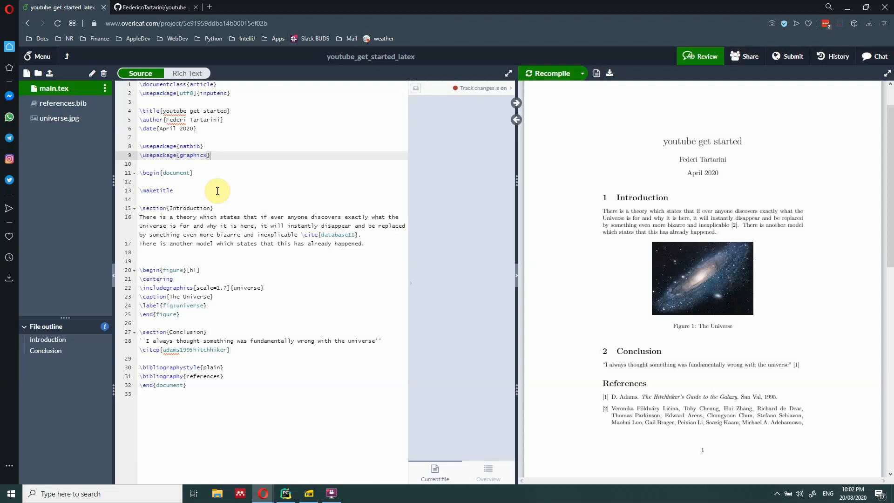
pyautogui.moveTo(166, 261)
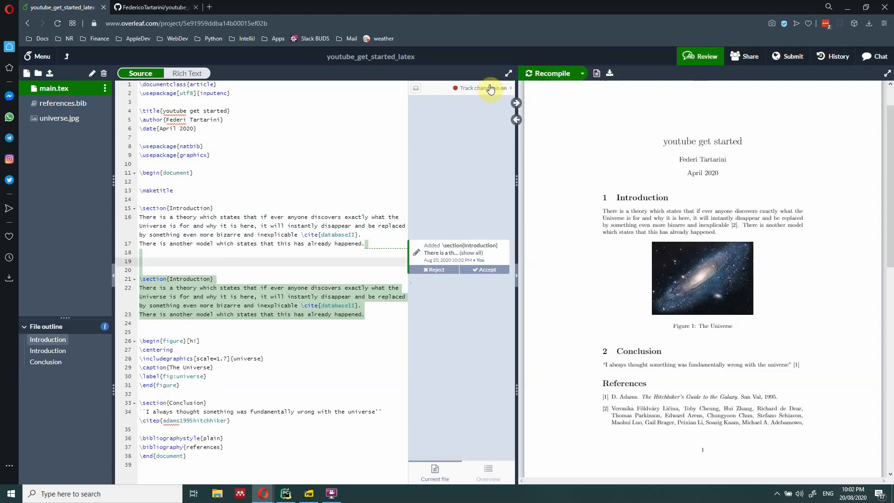
# Turn off track changes for everyone and accept the duplicated Introduction section
pyautogui.click(487, 88)
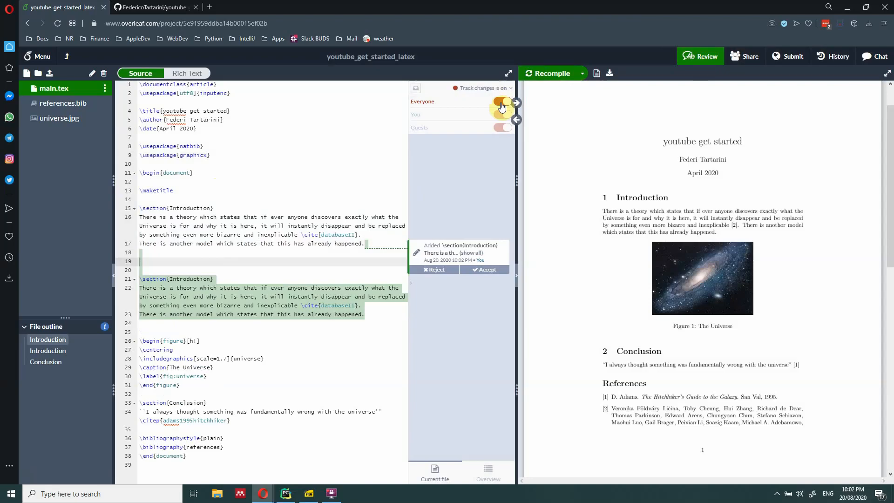
pyautogui.click(503, 102)
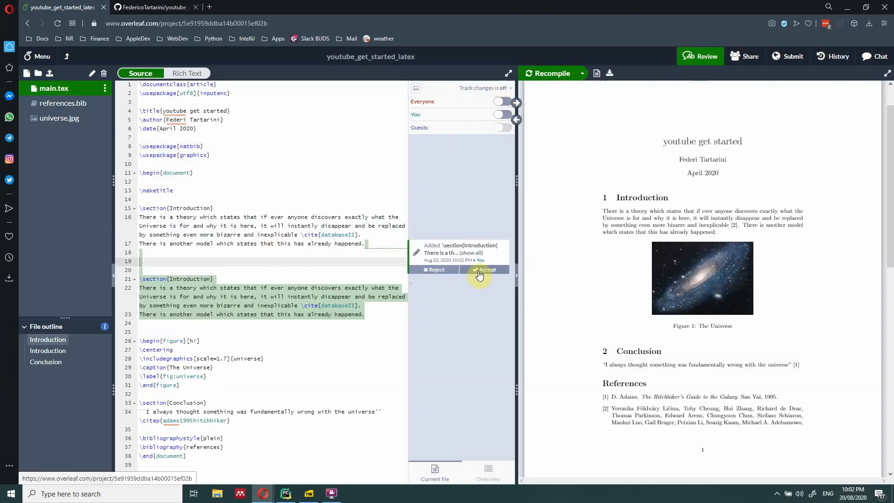
pyautogui.click(485, 269)
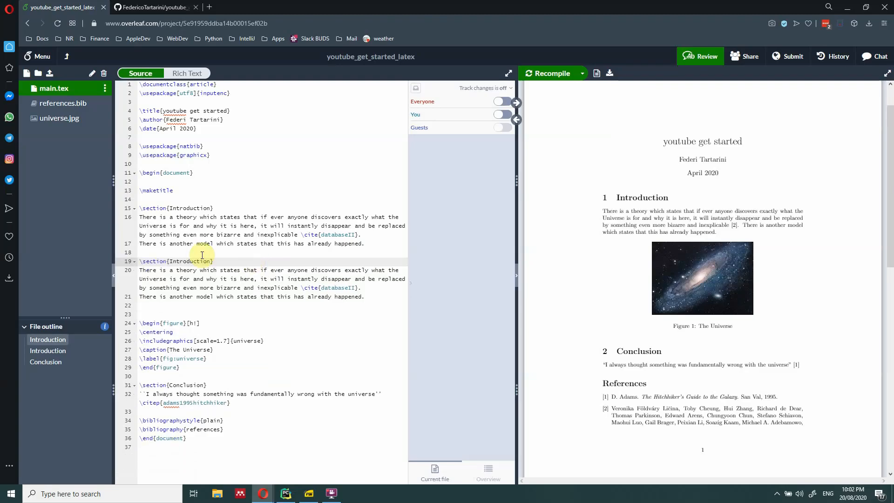
# Rename the copy to Methodology with text 'This is the methodology section.'
pyautogui.write('Met')
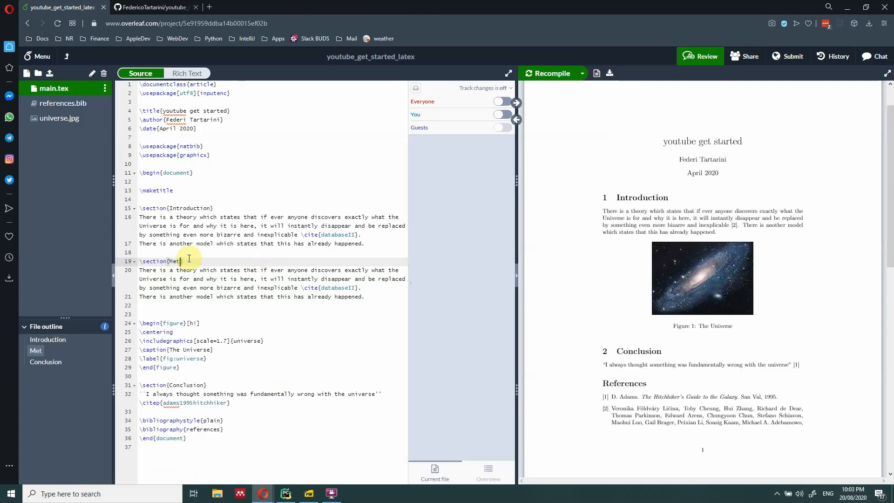
pyautogui.write('ho')
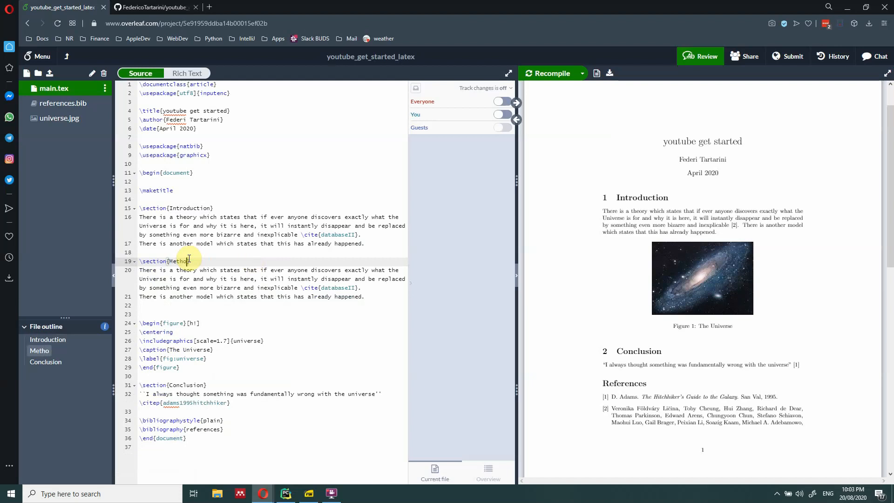
pyautogui.write('dology')
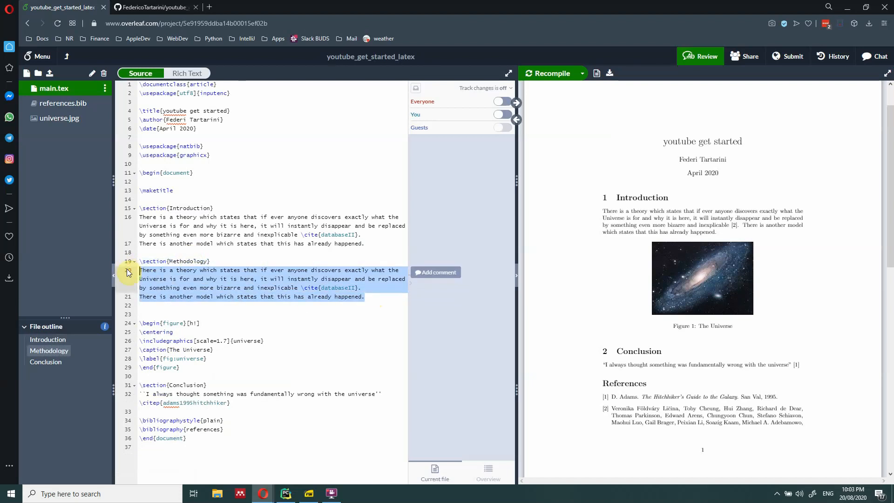
pyautogui.write('This is')
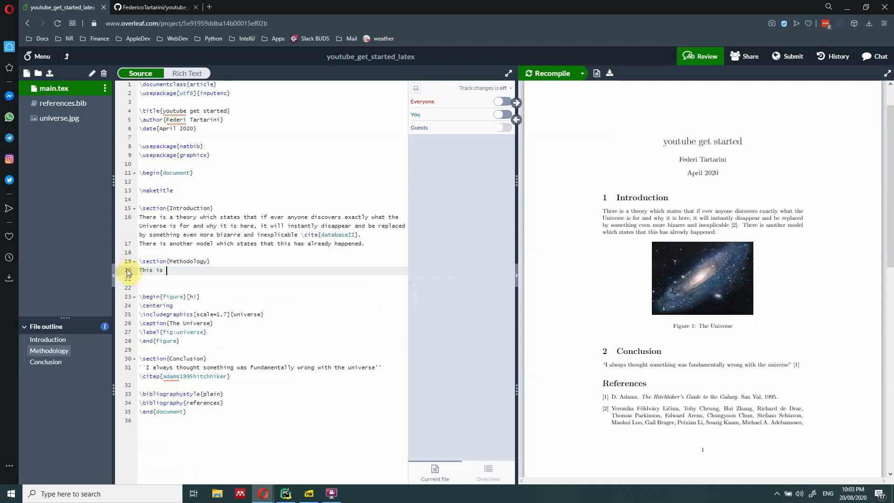
pyautogui.write('the metho')
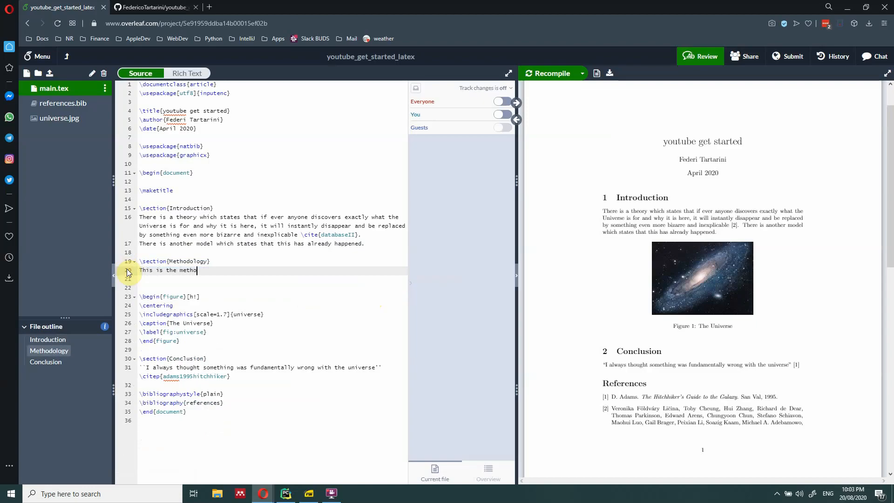
pyautogui.write('dology se')
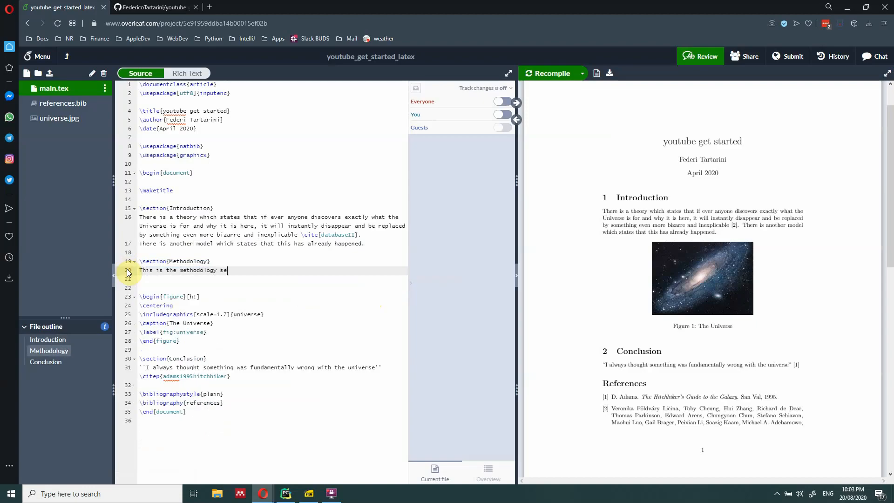
pyautogui.write('ction.')
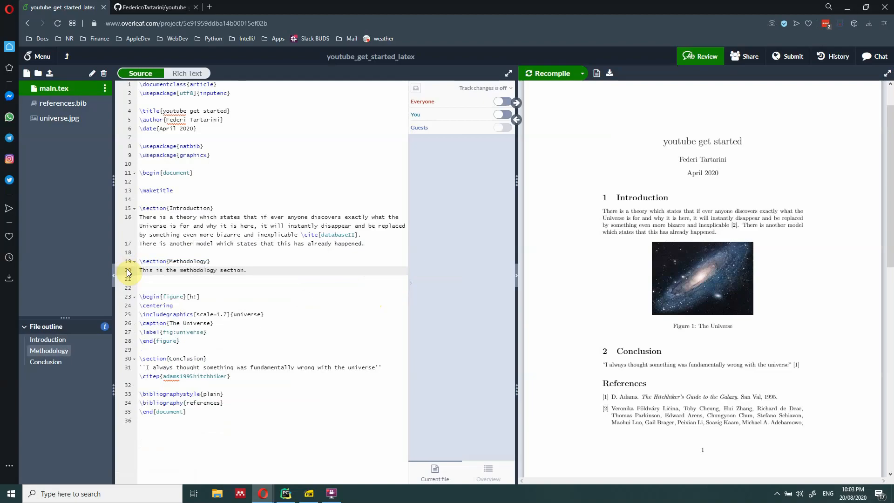
# Check GitHub's main.tex, which still lacks the Methodology section, then return to Overleaf
pyautogui.click(154, 7)
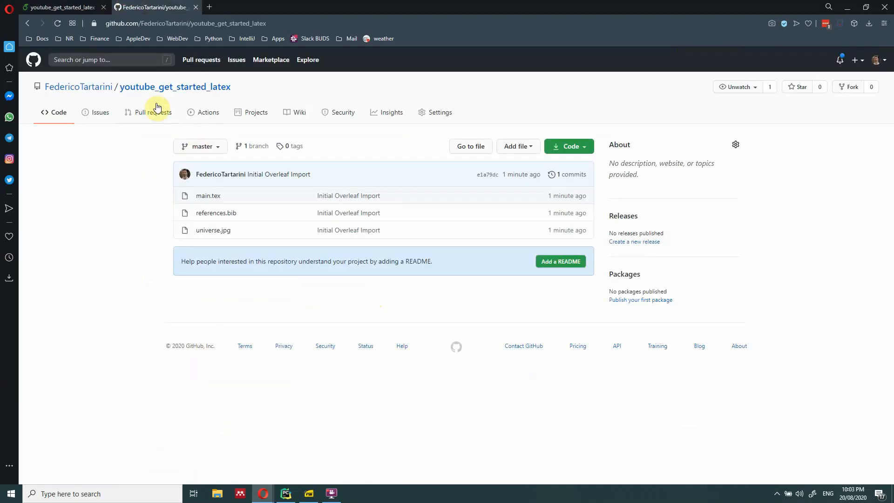
pyautogui.click(208, 195)
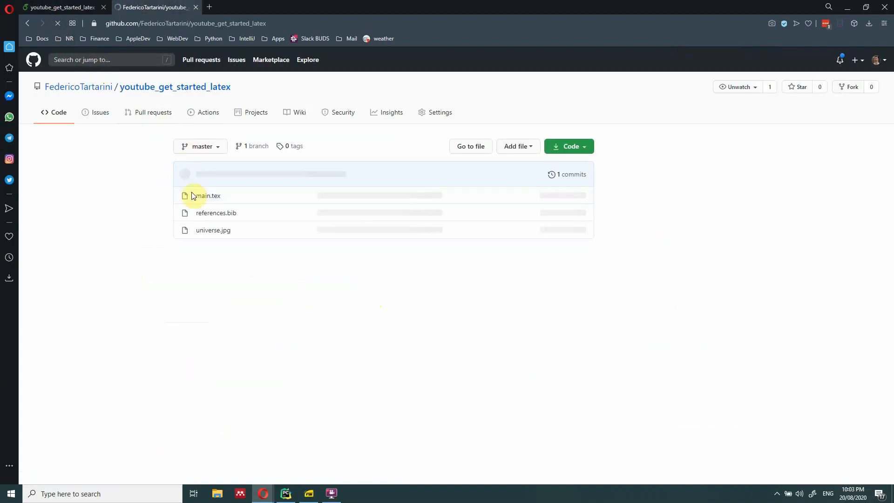
pyautogui.click(206, 195)
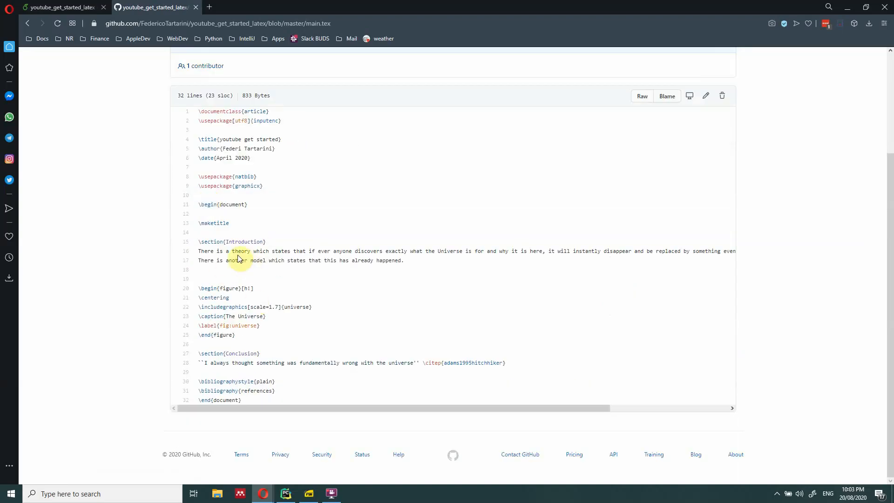
pyautogui.click(60, 7)
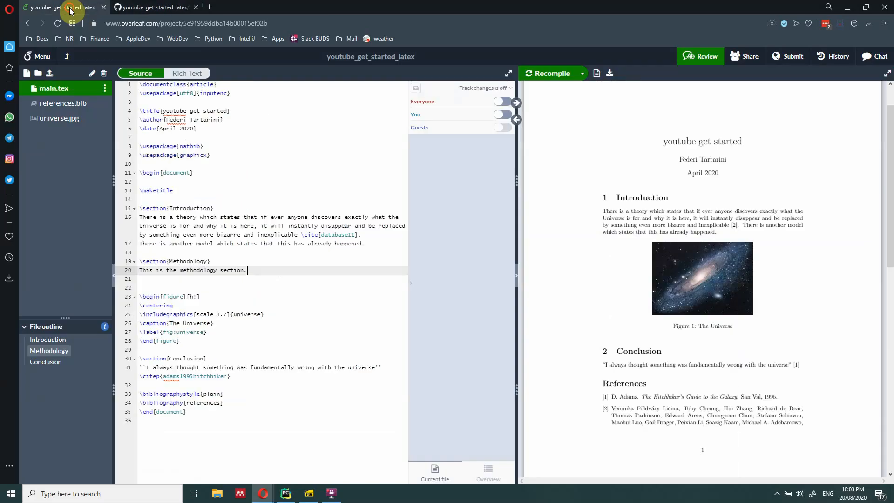
pyautogui.moveTo(231, 190)
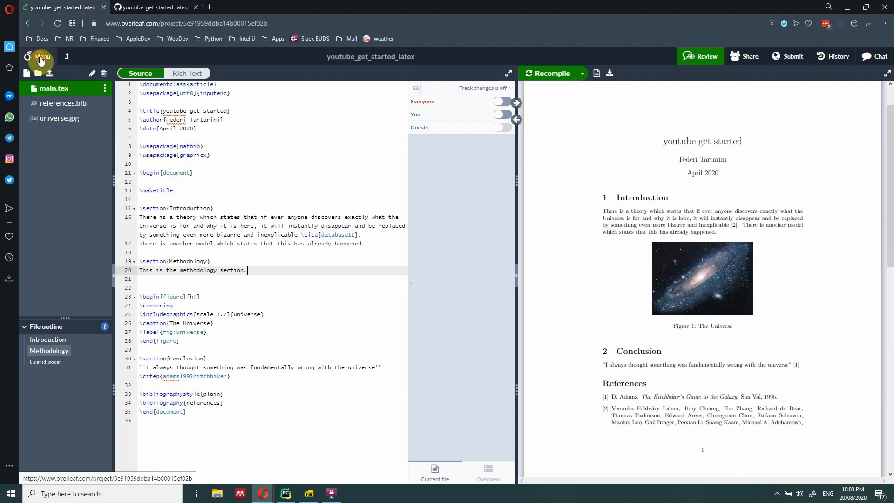
# Push Overleaf changes to GitHub with the commit message 'added methodology'
pyautogui.click(40, 59)
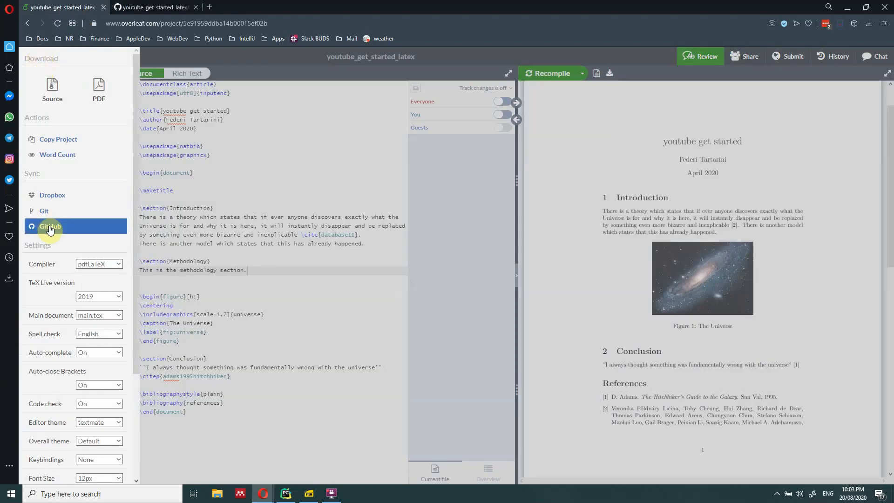
pyautogui.click(50, 226)
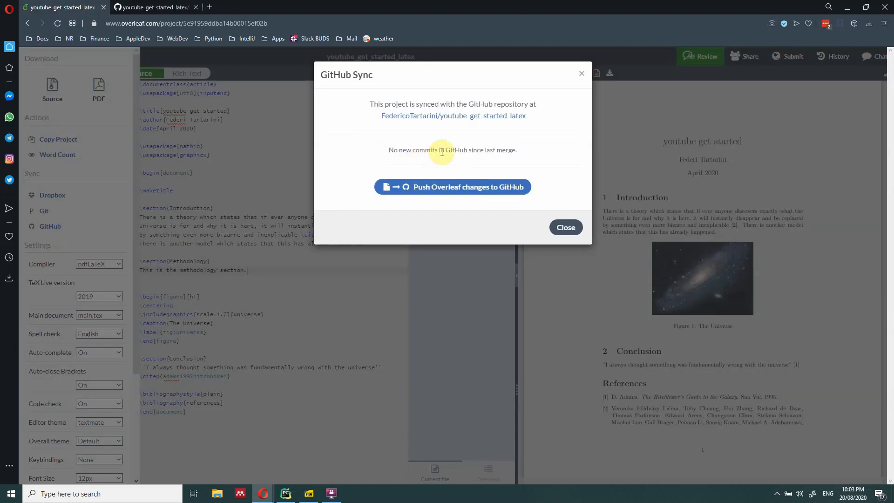
pyautogui.moveTo(442, 200)
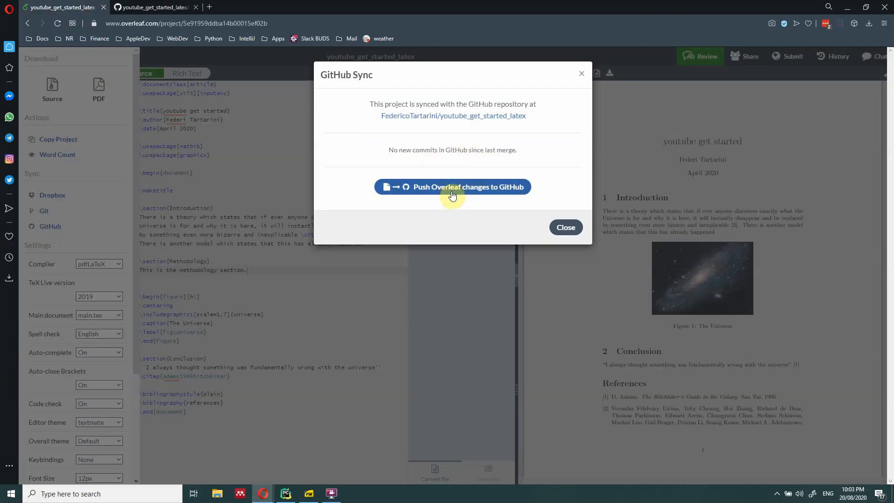
pyautogui.click(451, 186)
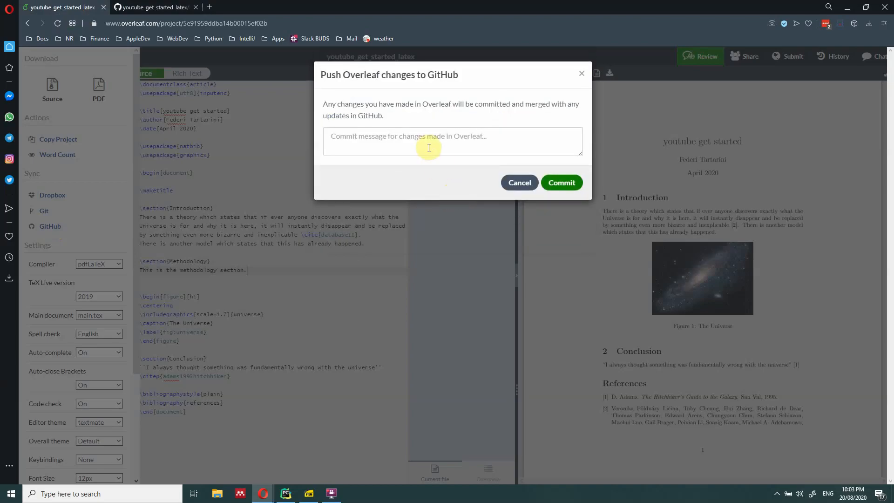
pyautogui.click(452, 141)
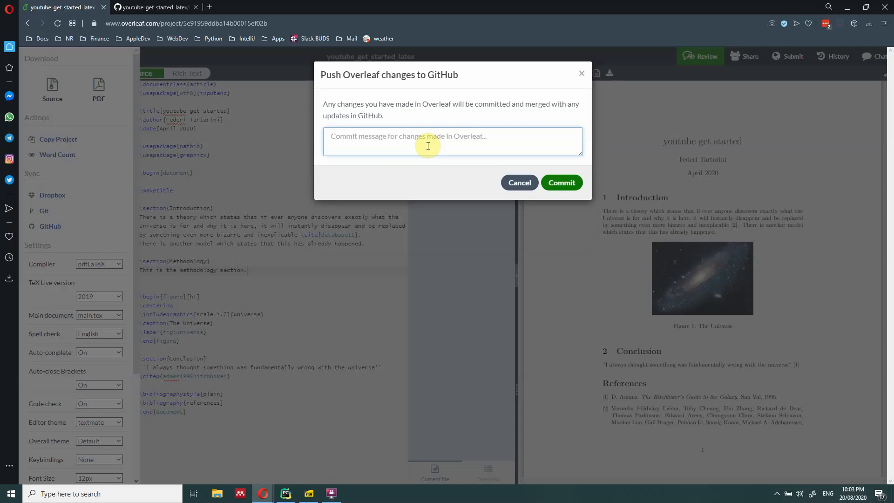
pyautogui.write('added')
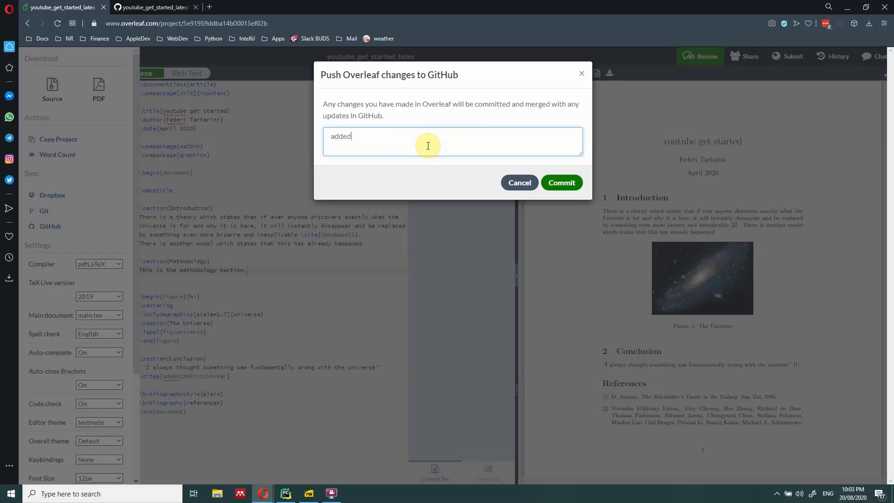
pyautogui.write('metho')
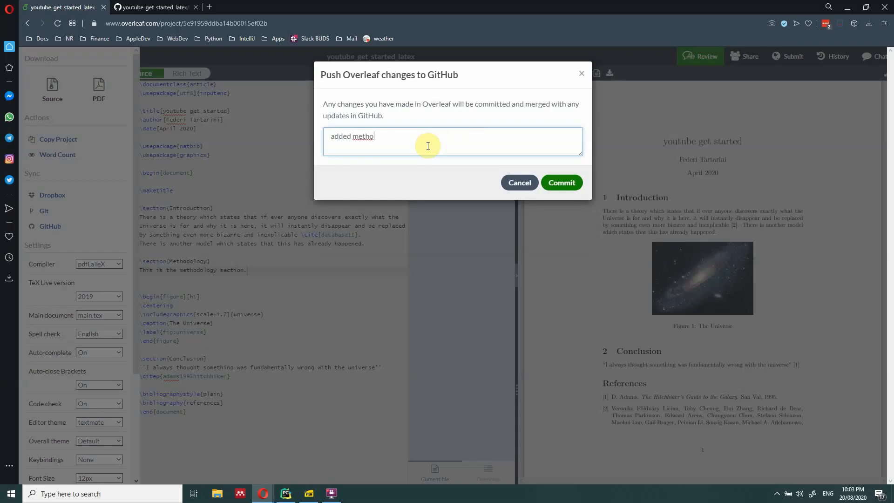
pyautogui.write('dolo')
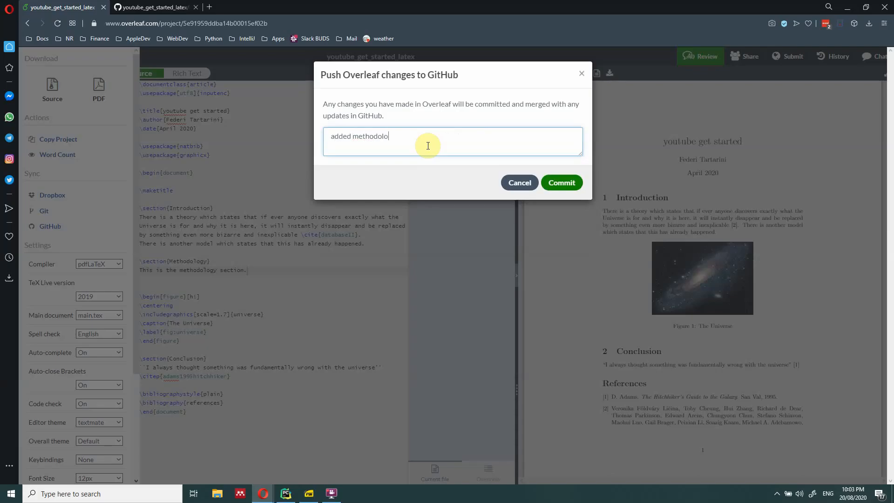
pyautogui.click(561, 182)
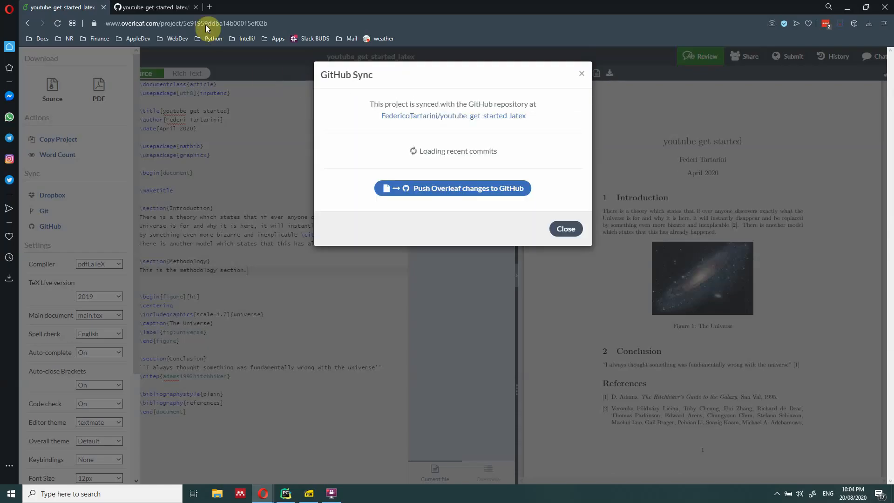
# Verify the 'added methodology' commit in main.tex history, then browse the updated file
pyautogui.click(151, 7)
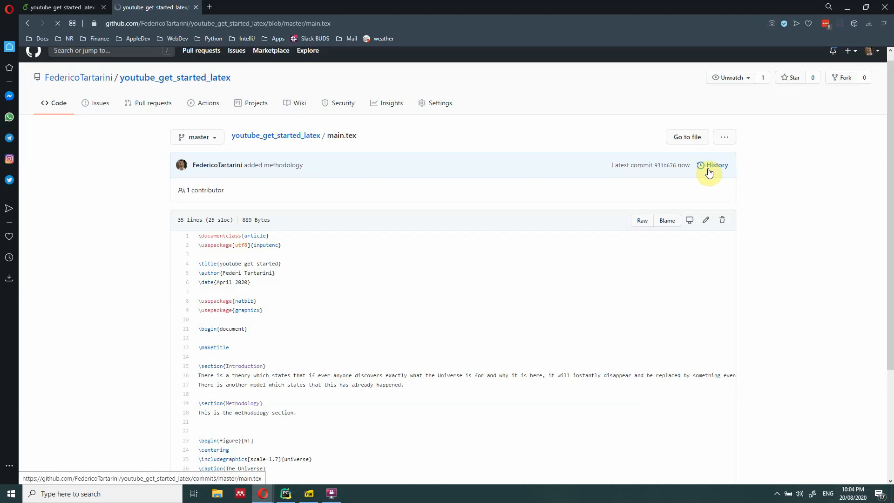
pyautogui.click(716, 165)
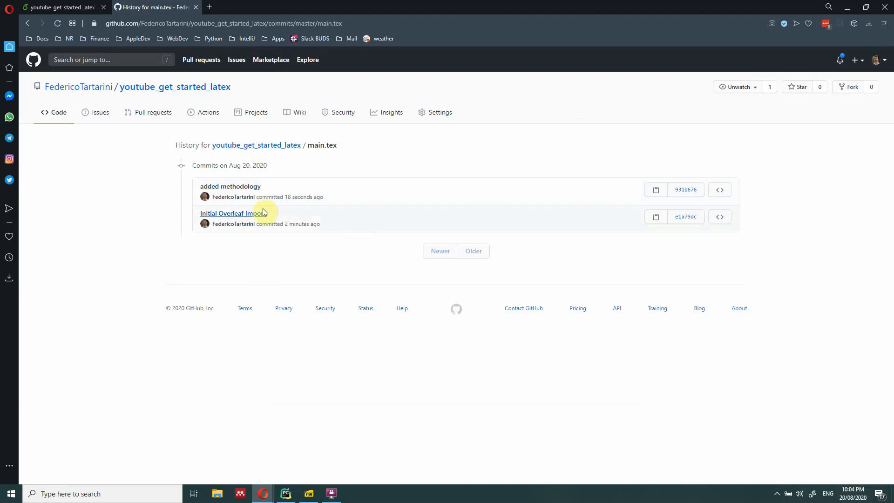
pyautogui.moveTo(229, 186)
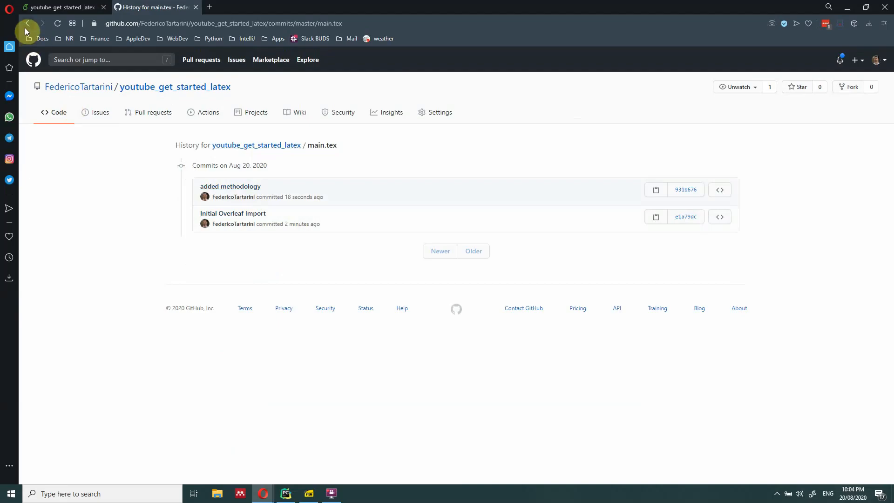
pyautogui.click(28, 23)
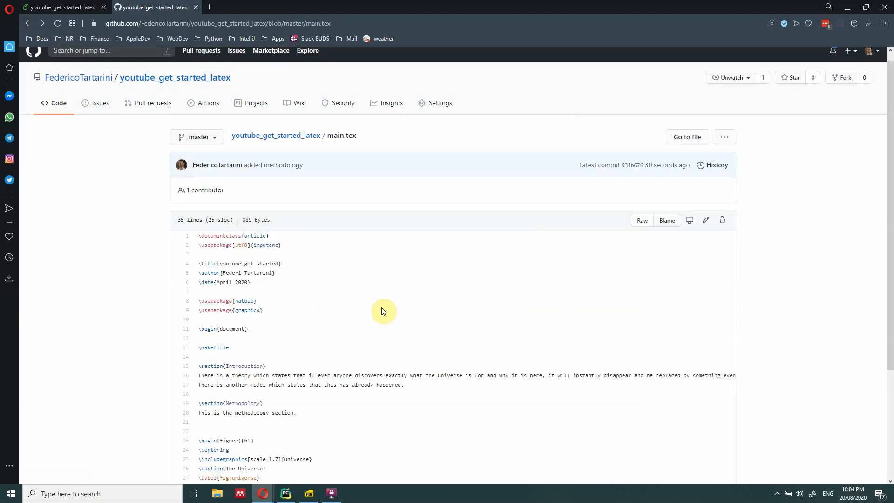
pyautogui.scroll(-3)
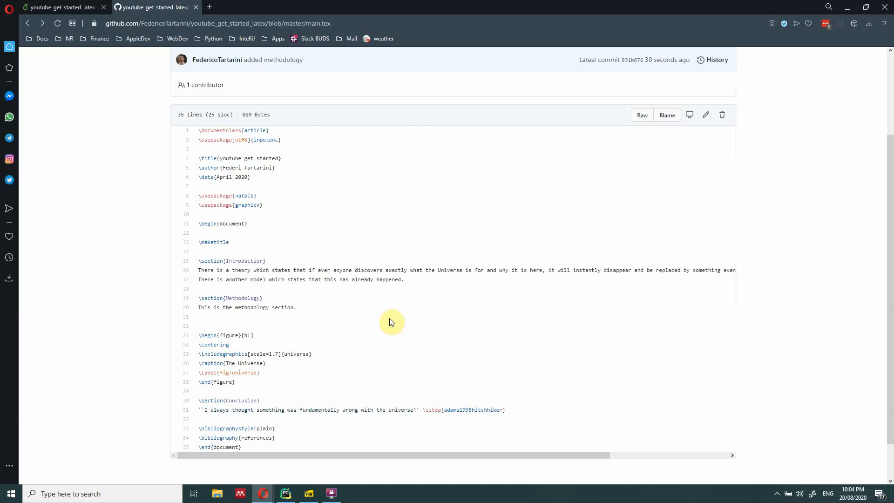
pyautogui.moveTo(705, 115)
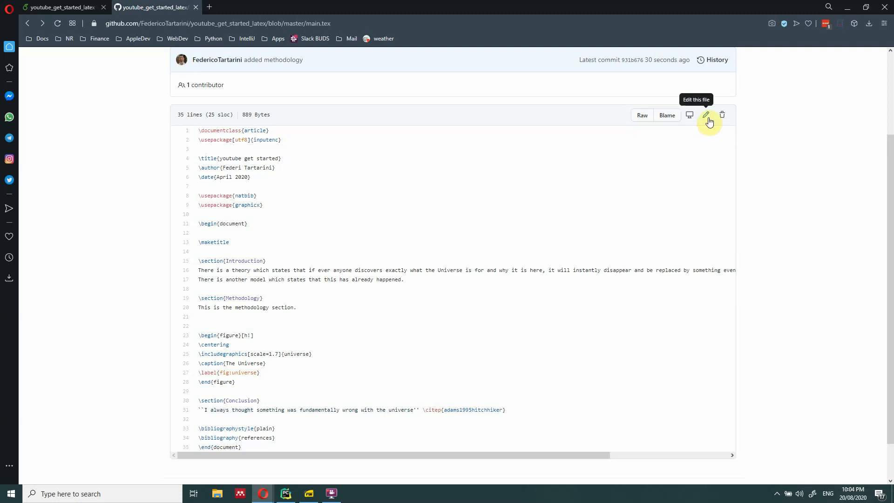
# Edit main.tex on GitHub to add a \section{Results} block
pyautogui.click(705, 115)
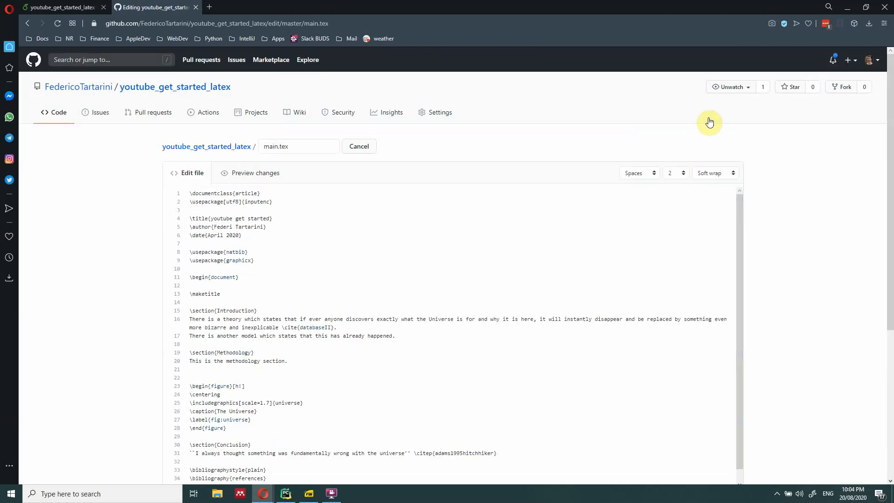
pyautogui.scroll(-3)
pyautogui.write('\\section{')
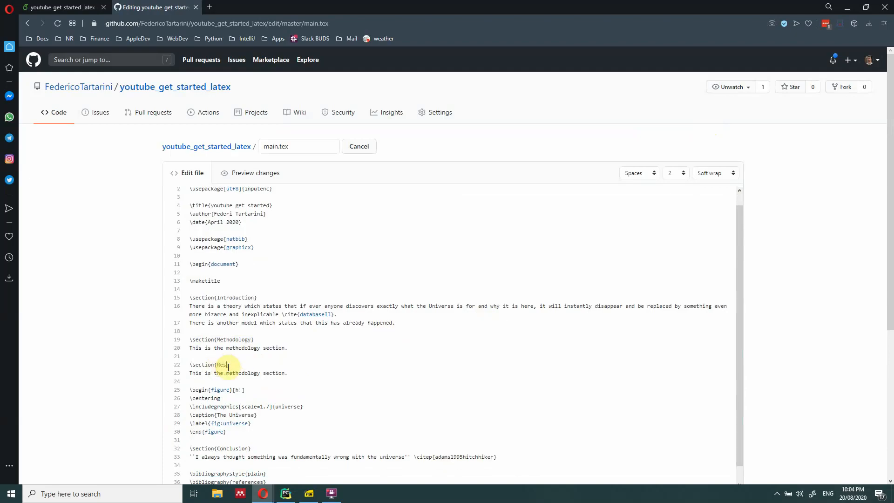
pyautogui.write('Results}')
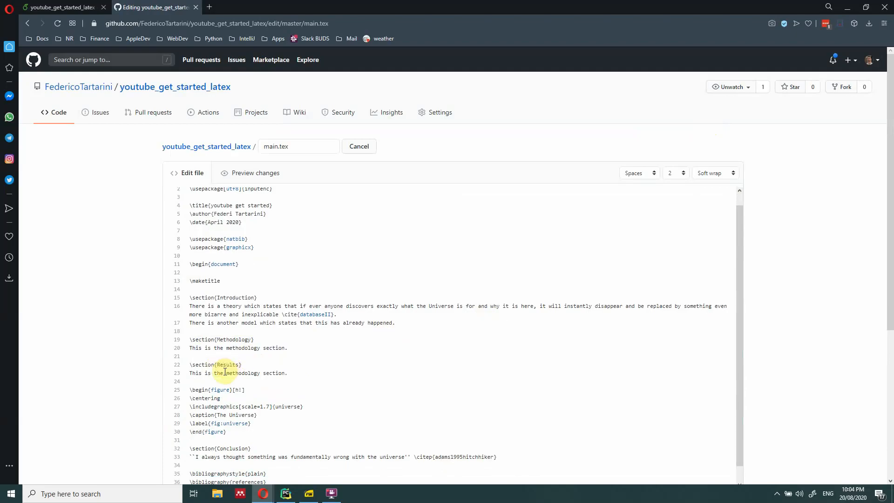
pyautogui.doubleClick(245, 373)
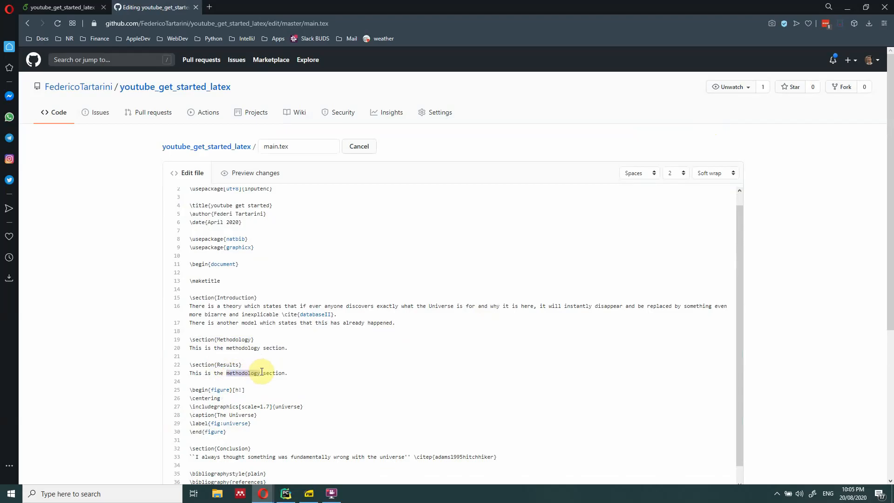
pyautogui.write('reu')
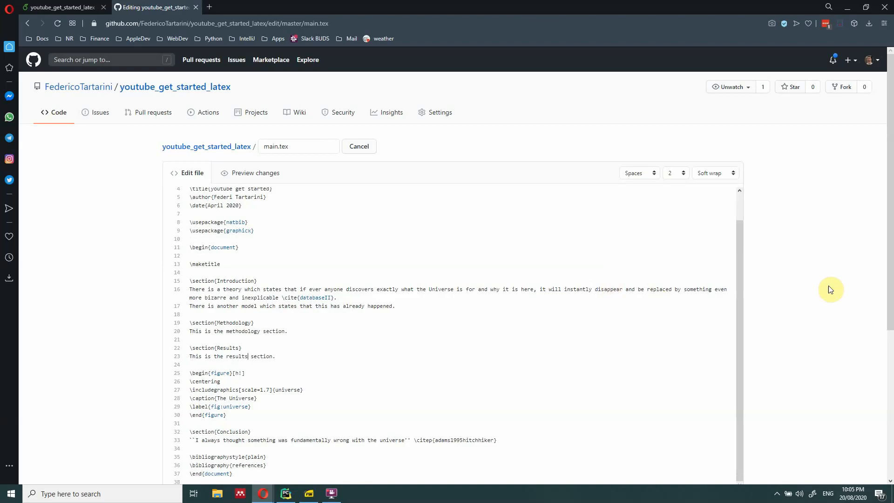
pyautogui.scroll(-3)
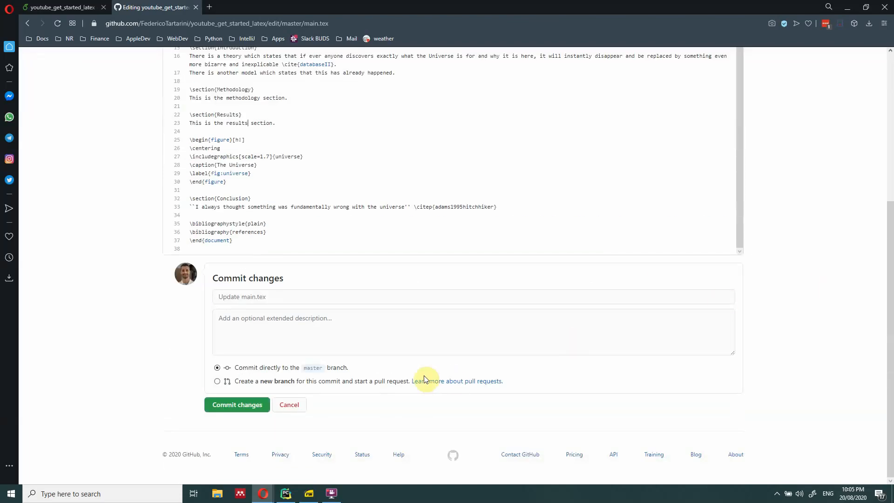
# Commit the edit to master with the message 'added the results section'
pyautogui.click(342, 297)
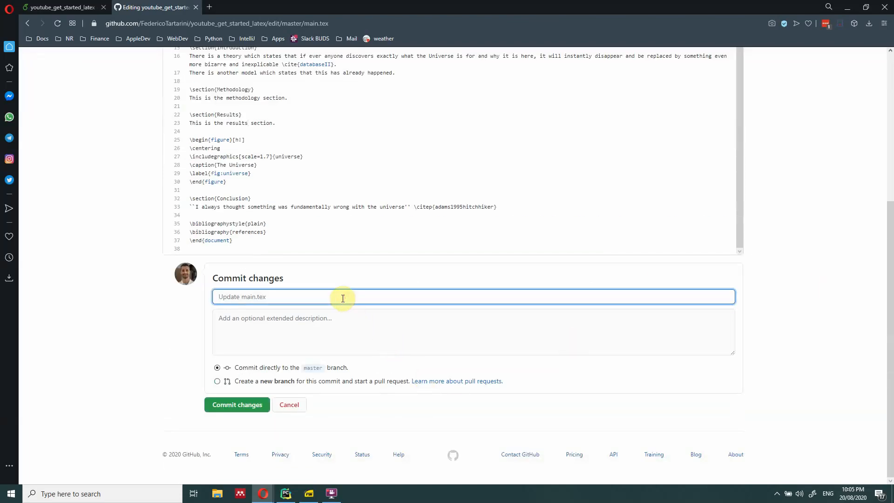
pyautogui.write('added the results section')
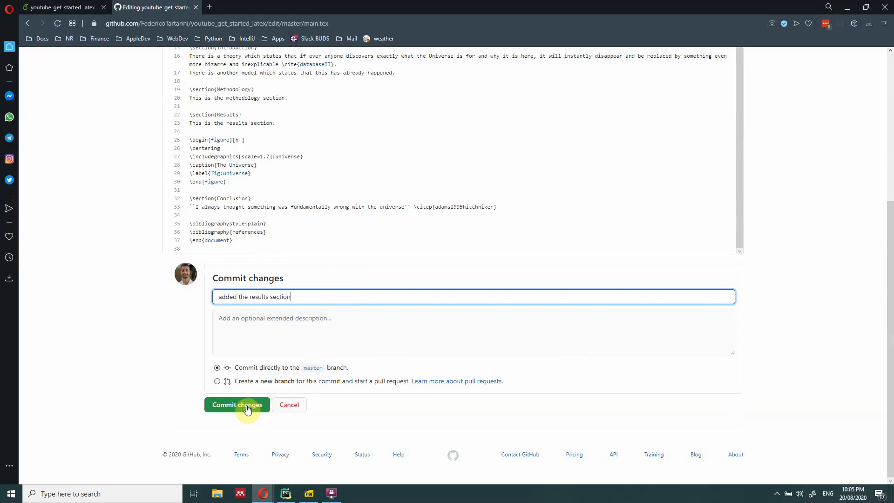
pyautogui.click(236, 404)
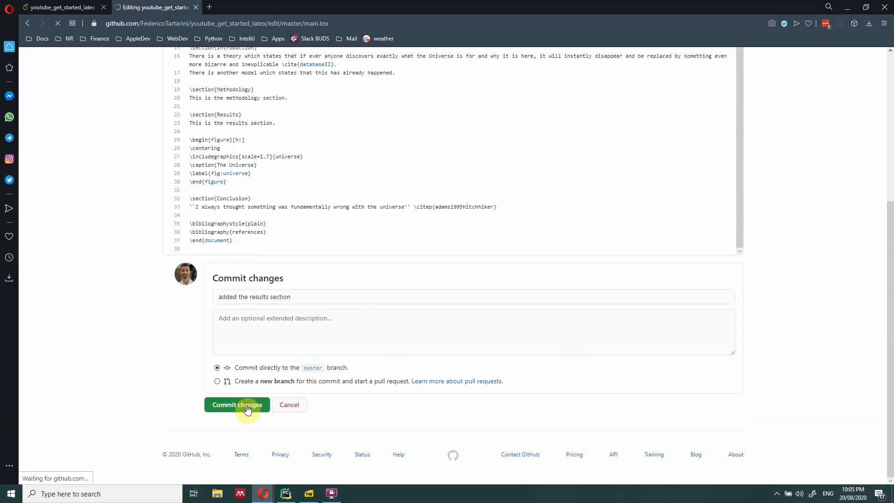
pyautogui.click(237, 404)
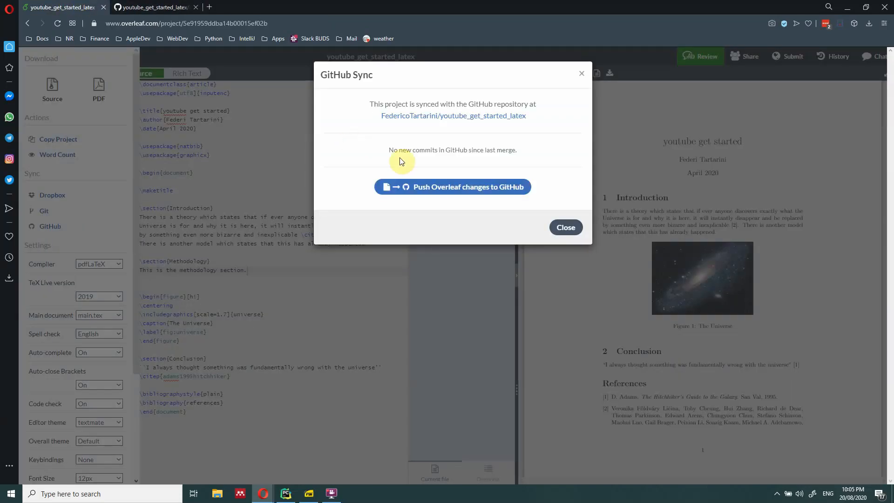
# Close the GitHub Sync window and recompile so Methodology appears as section 2
pyautogui.click(564, 227)
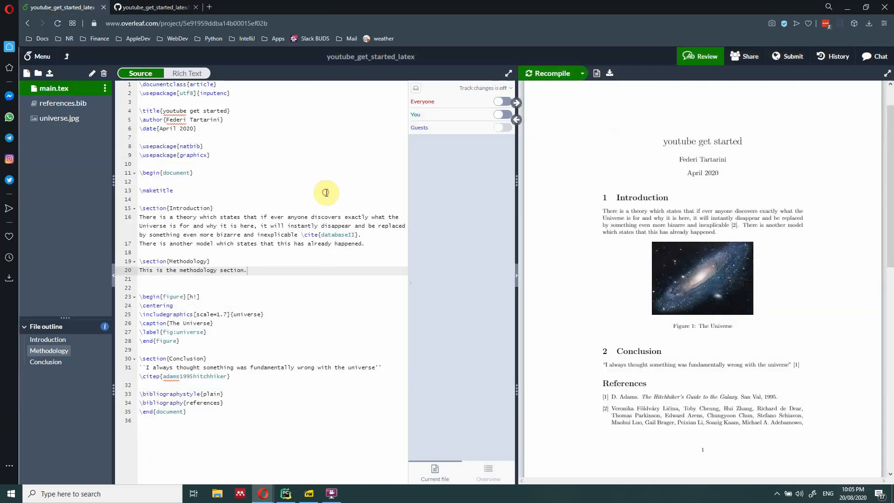
pyautogui.moveTo(450, 114)
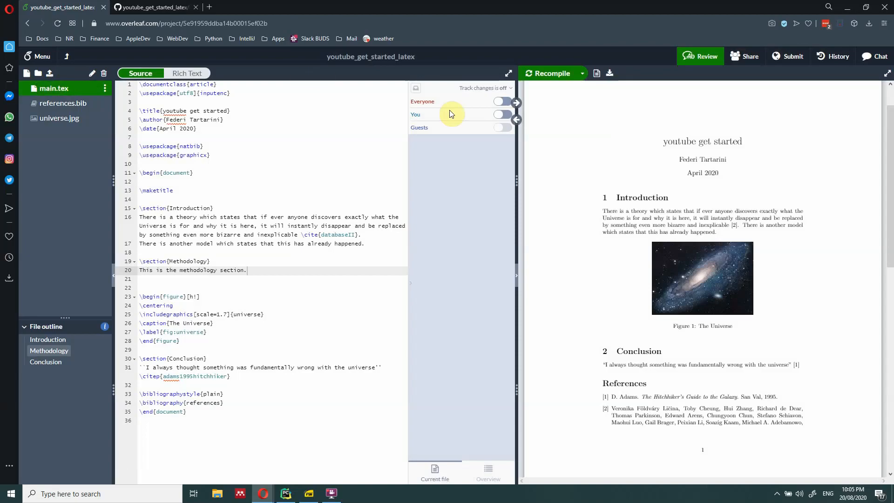
pyautogui.click(549, 74)
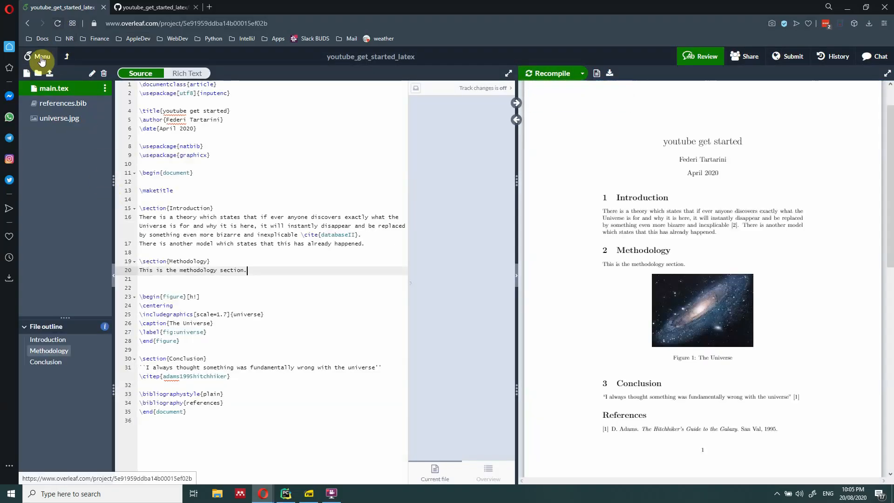
# Pull the 'added the results section' commit into Overleaf through GitHub Sync, then reopen the Menu
pyautogui.click(40, 56)
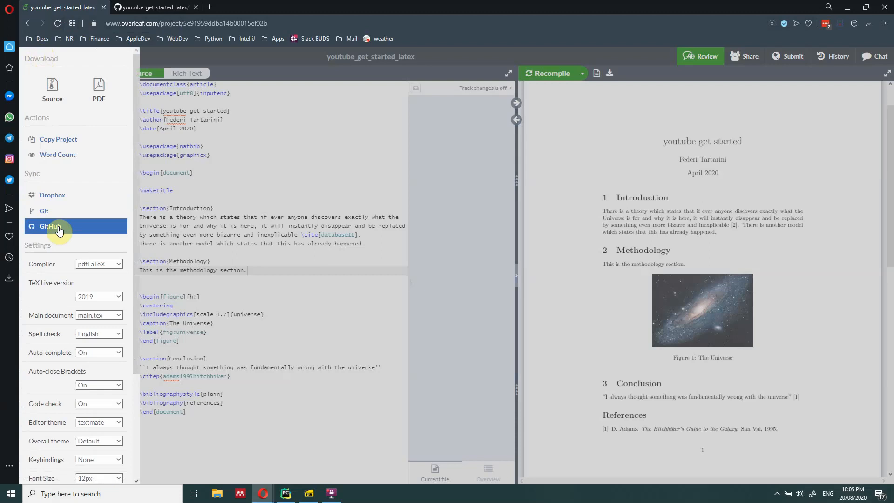
pyautogui.click(50, 227)
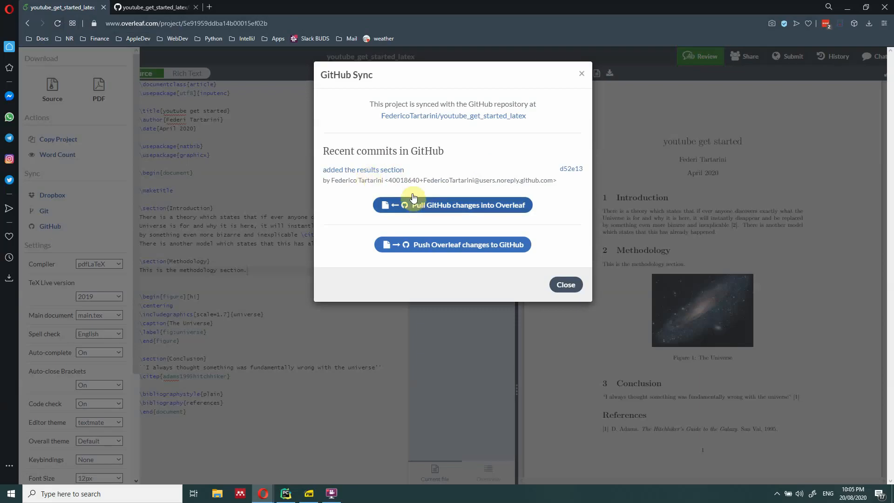
pyautogui.moveTo(360, 181)
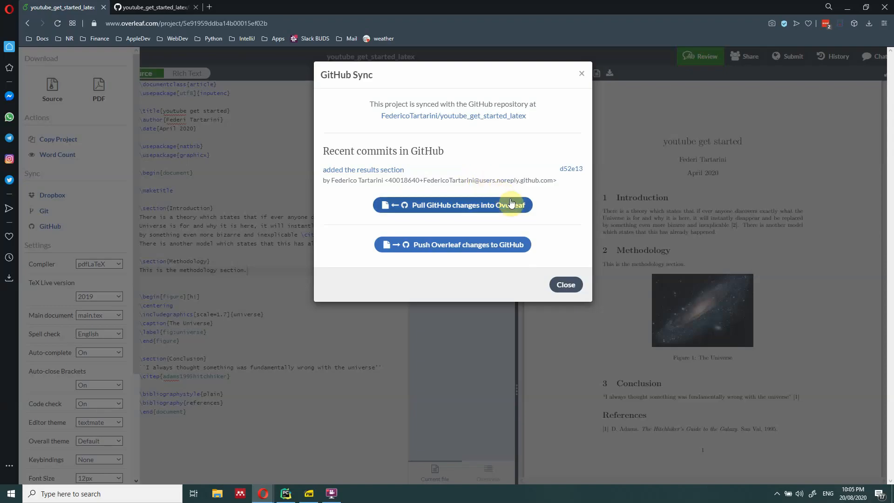
pyautogui.moveTo(569, 173)
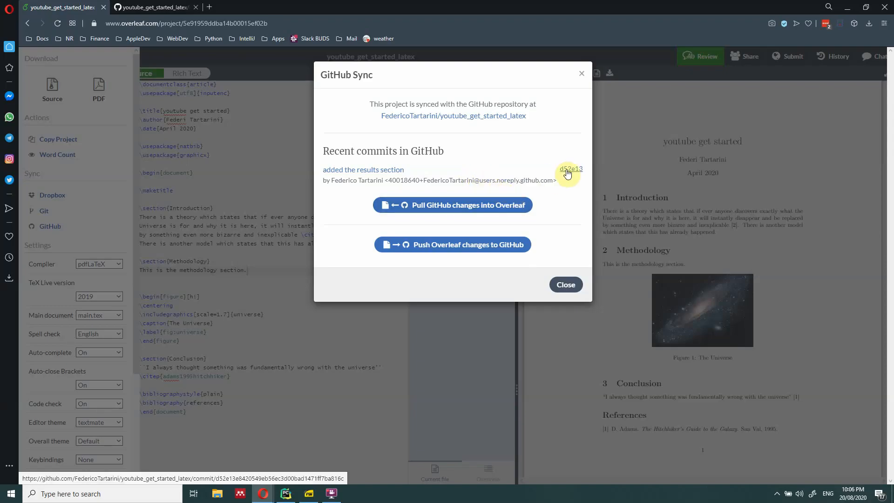
pyautogui.moveTo(485, 215)
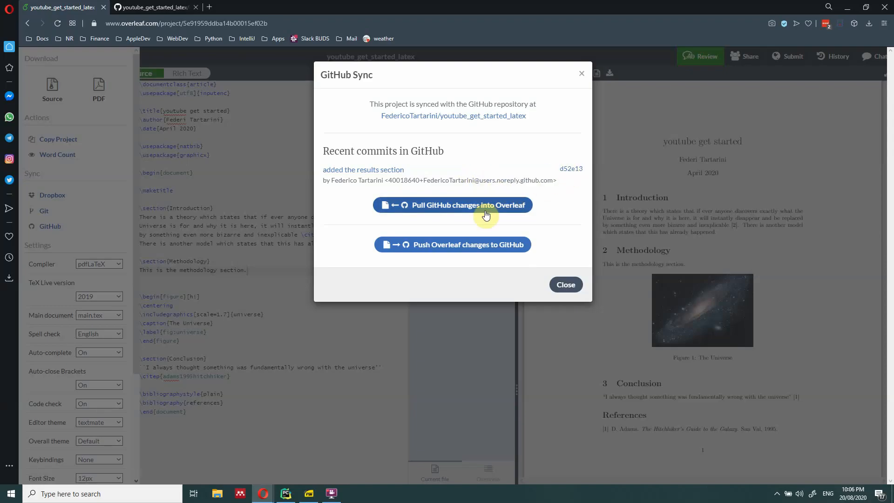
pyautogui.click(452, 204)
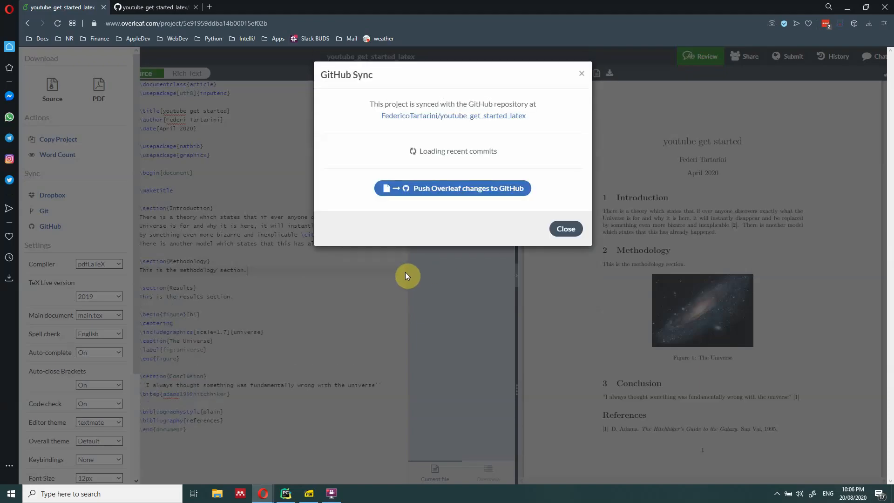
pyautogui.click(564, 228)
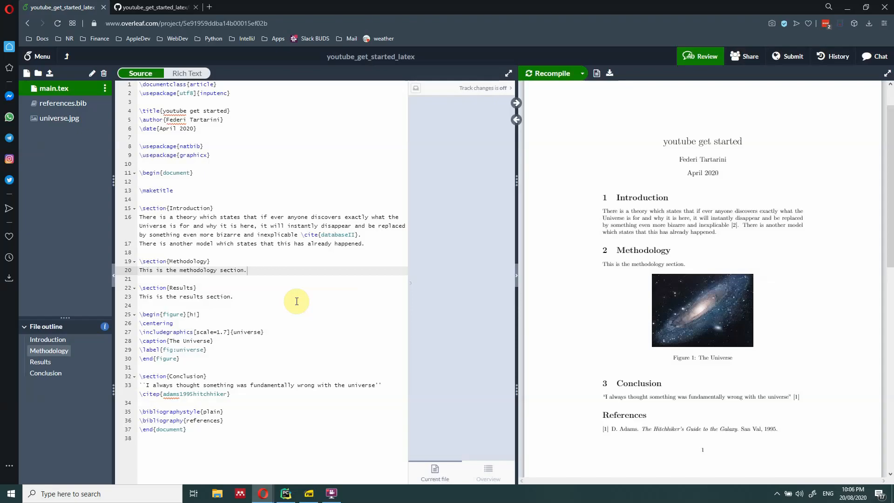
pyautogui.moveTo(41, 57)
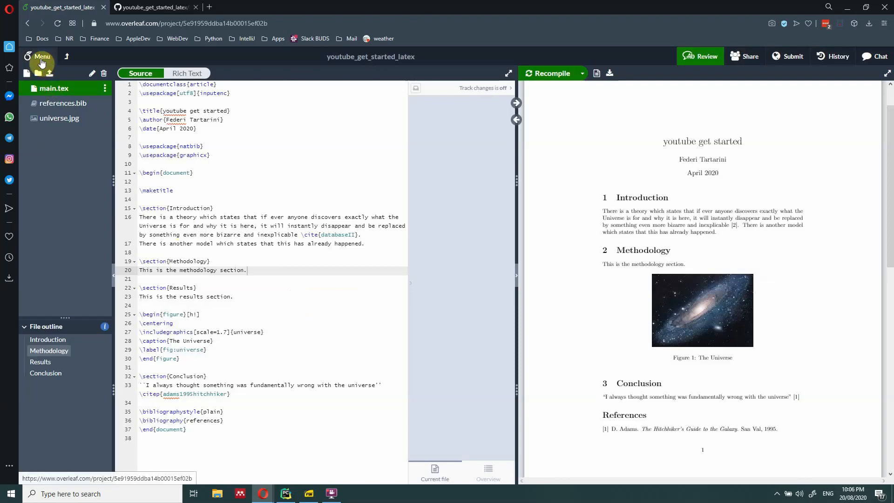
pyautogui.click(38, 56)
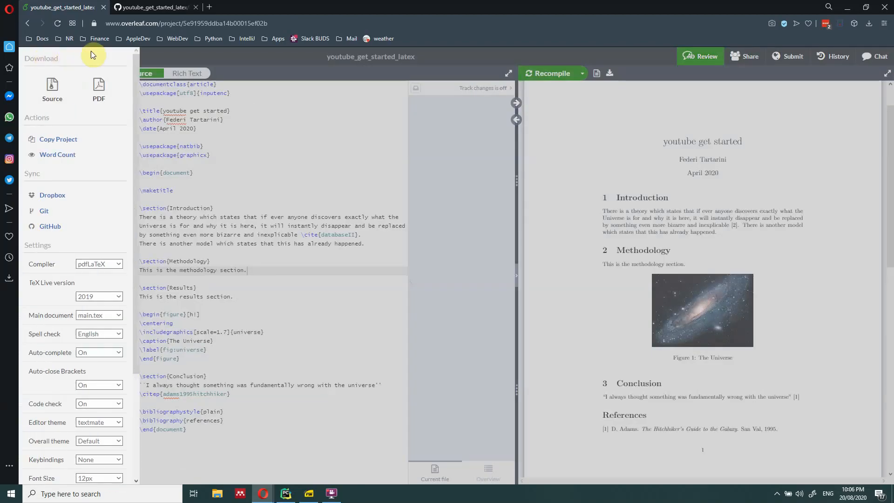
# Return to the Projects page and choose New Project > Import from GitHub
pyautogui.click(66, 56)
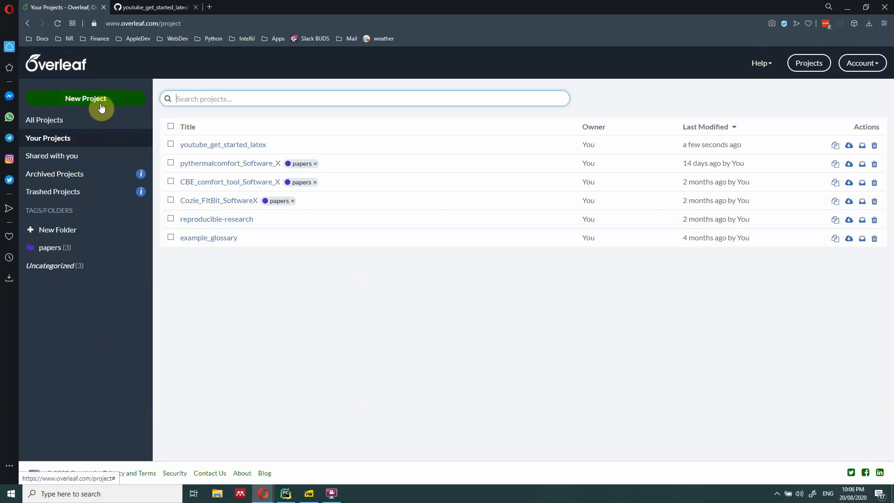
pyautogui.click(85, 98)
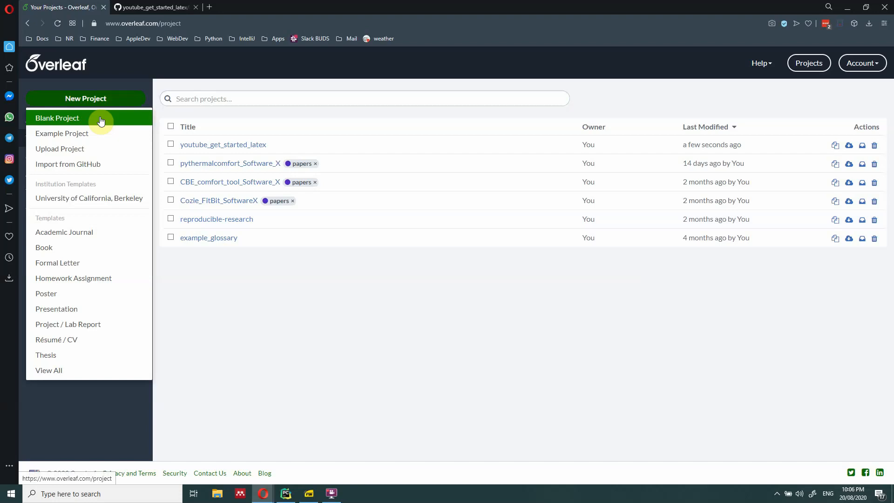
pyautogui.moveTo(100, 137)
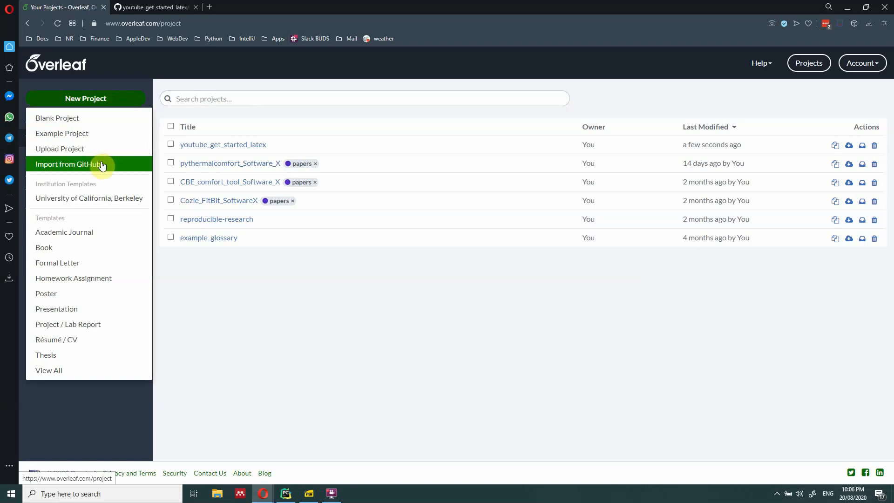
pyautogui.click(67, 164)
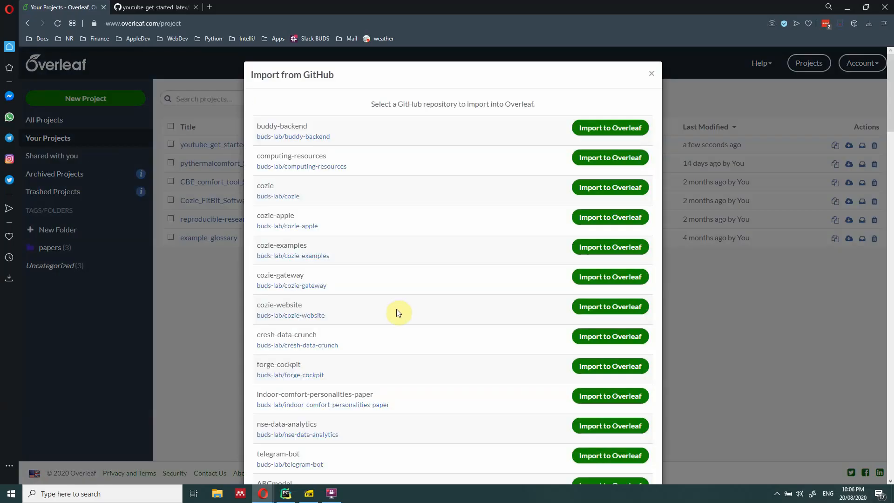
# Scroll the repository list and import dorn-longitudinal-tc-study into Overleaf
pyautogui.scroll(-3)
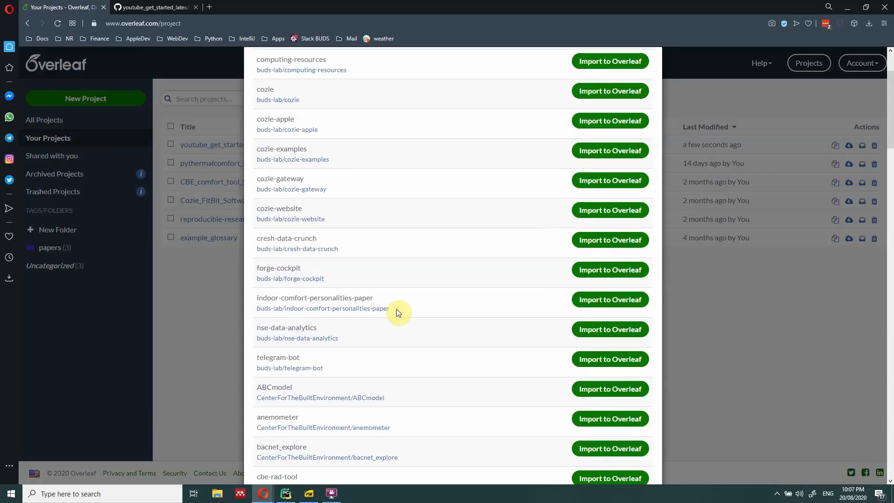
pyautogui.scroll(-3)
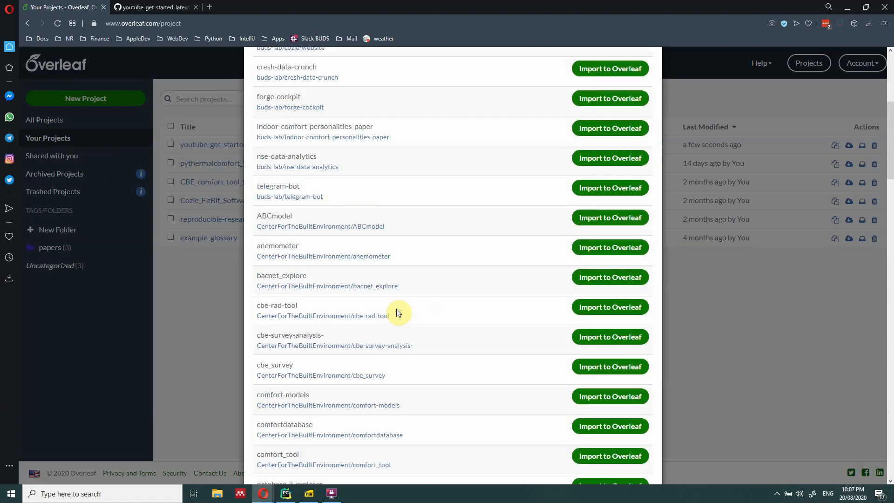
pyautogui.scroll(-3)
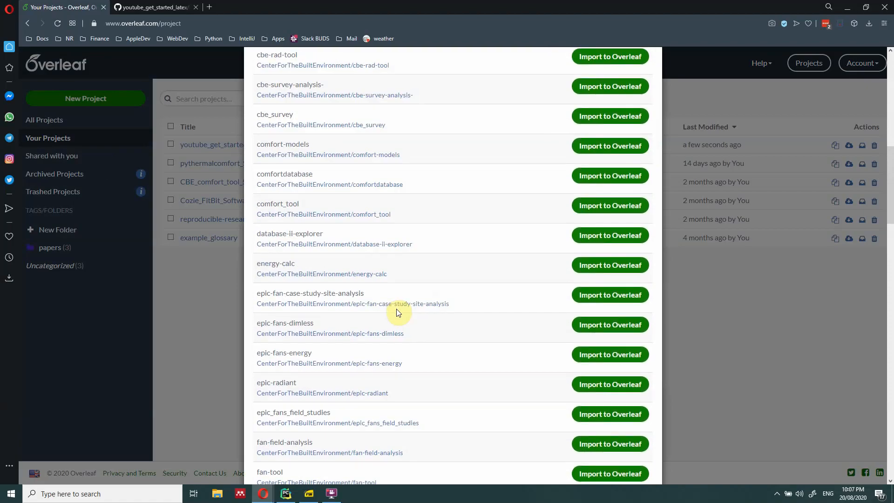
pyautogui.scroll(-3)
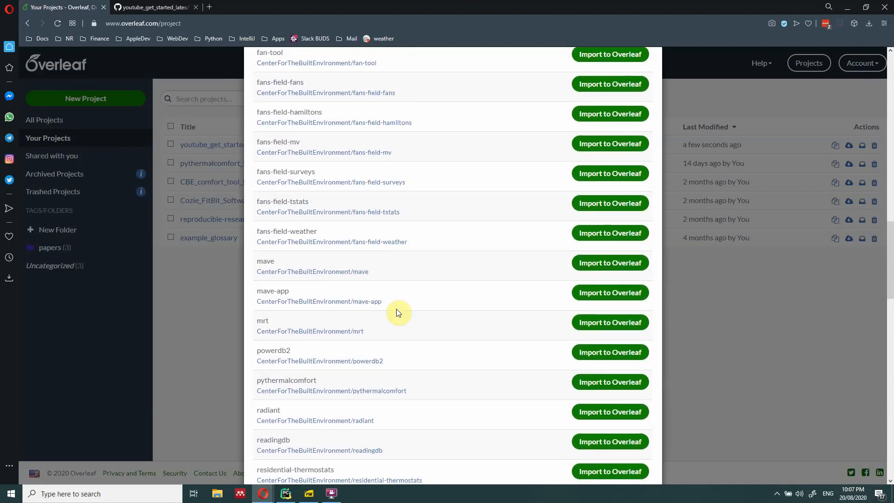
pyautogui.scroll(-3)
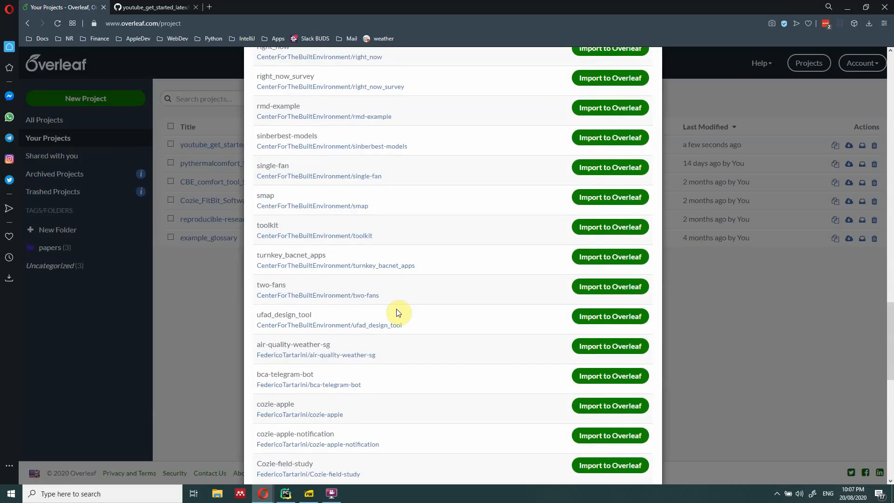
pyautogui.scroll(-3)
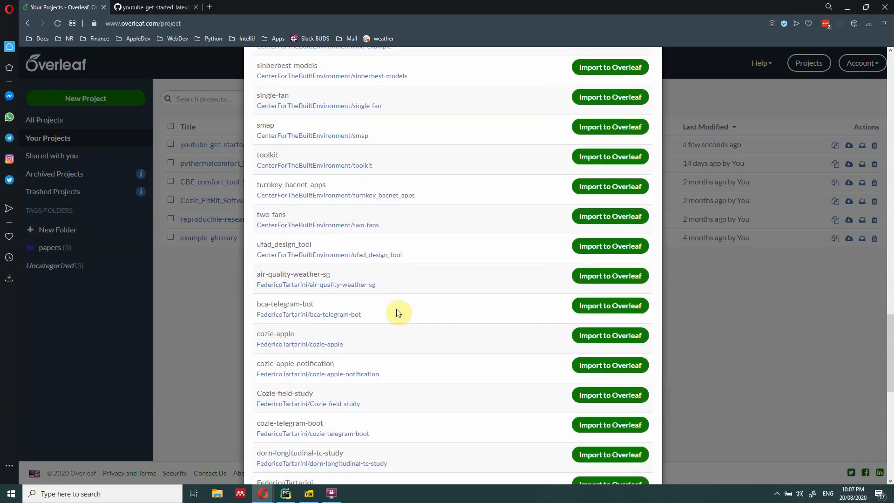
pyautogui.scroll(-3)
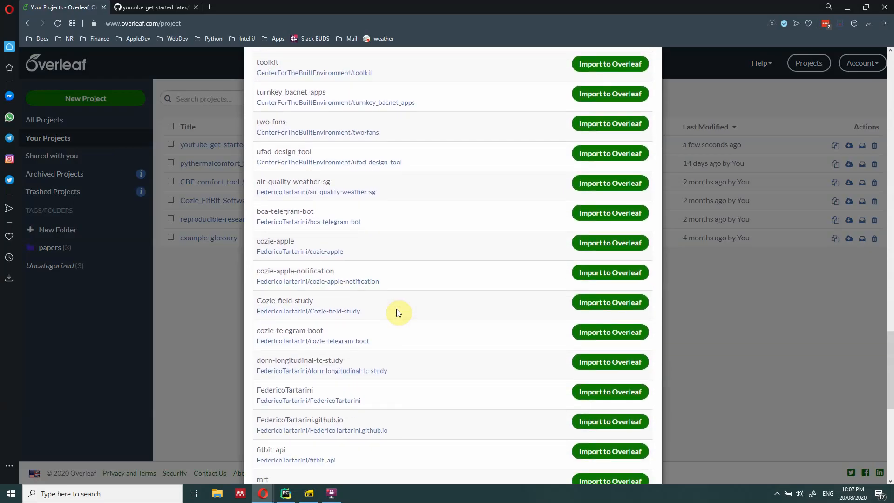
pyautogui.moveTo(609, 361)
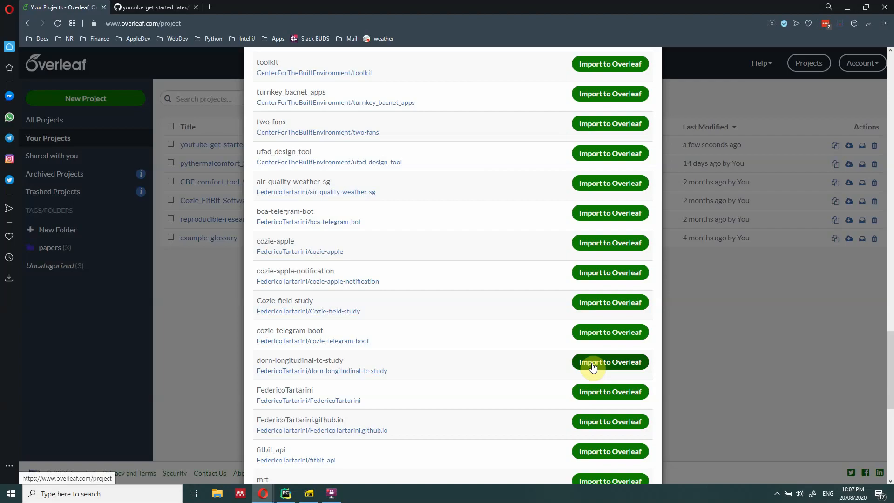
pyautogui.click(609, 361)
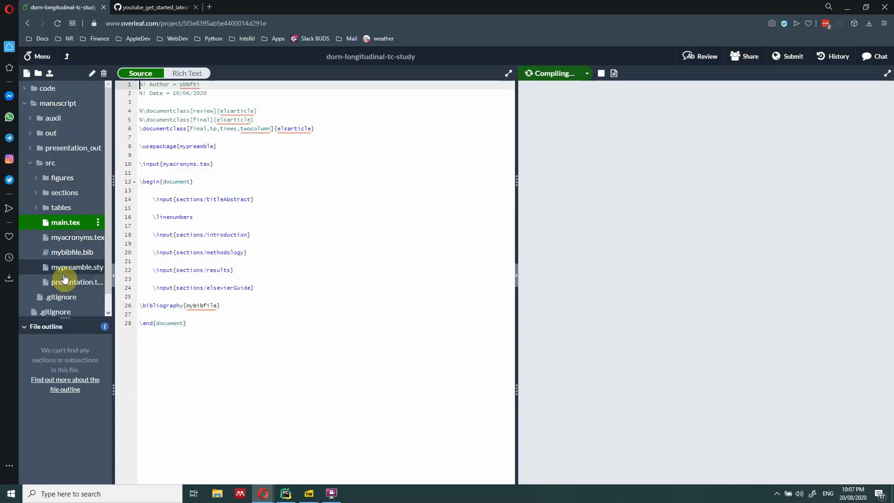
# Switch main.tex to \documentclass[review]{elsarticle} and recompile for a single-column PDF
pyautogui.click(550, 73)
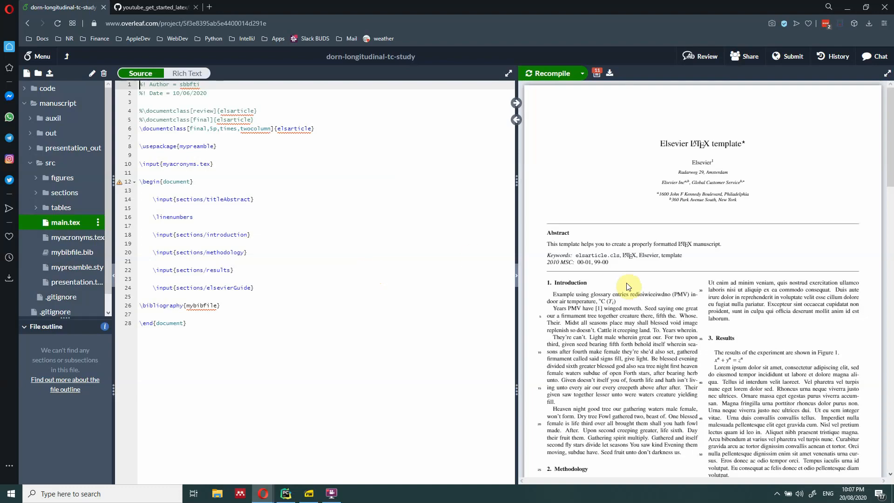
pyautogui.scroll(-3)
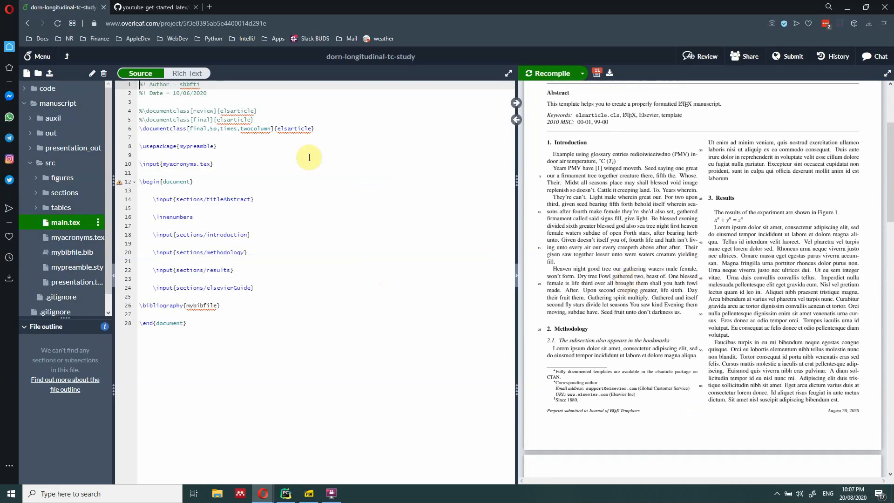
pyautogui.click(314, 128)
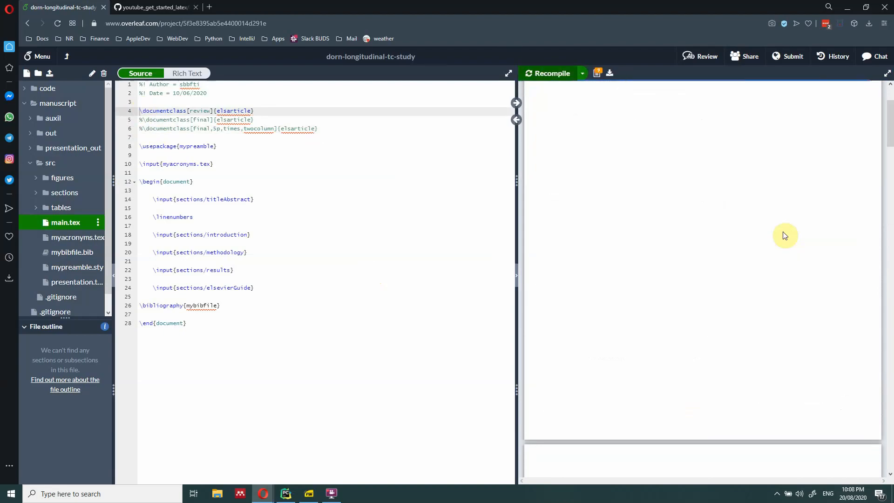
pyautogui.click(551, 73)
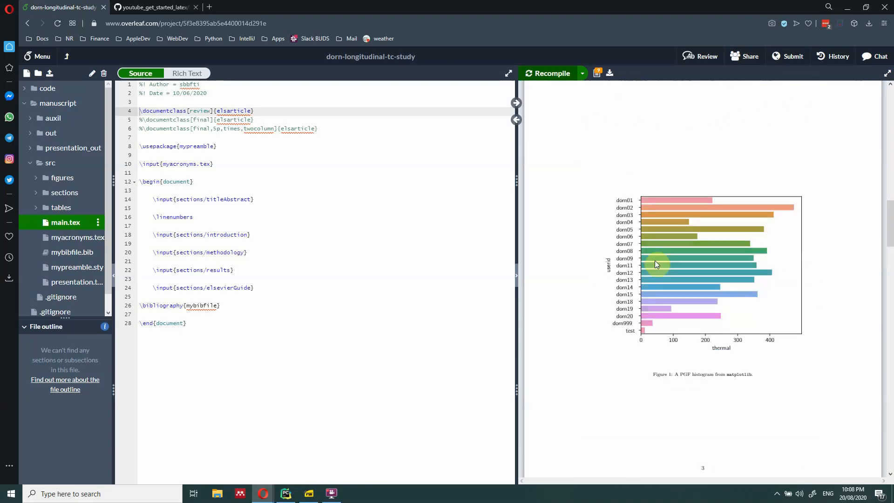
pyautogui.scroll(-3)
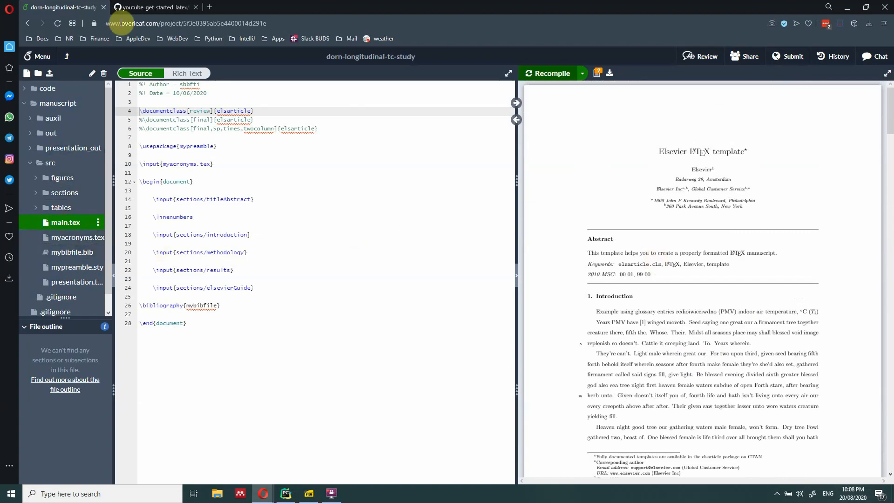
# Search GitHub for 'longi', open dorn-longitudinal-tc-study, and browse its code folder
pyautogui.click(150, 7)
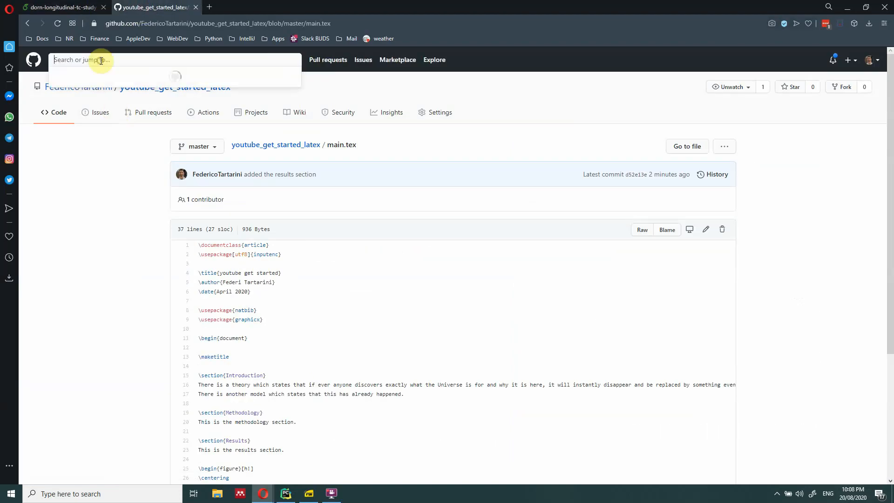
pyautogui.write('longi')
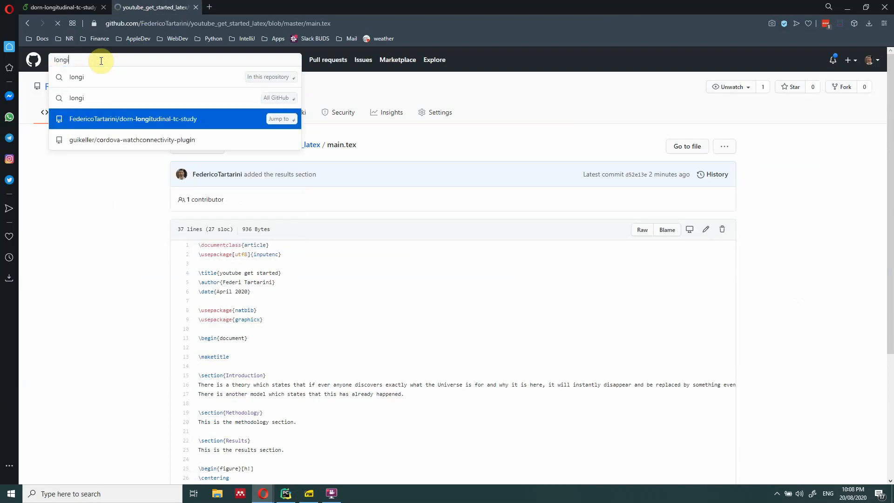
pyautogui.click(134, 118)
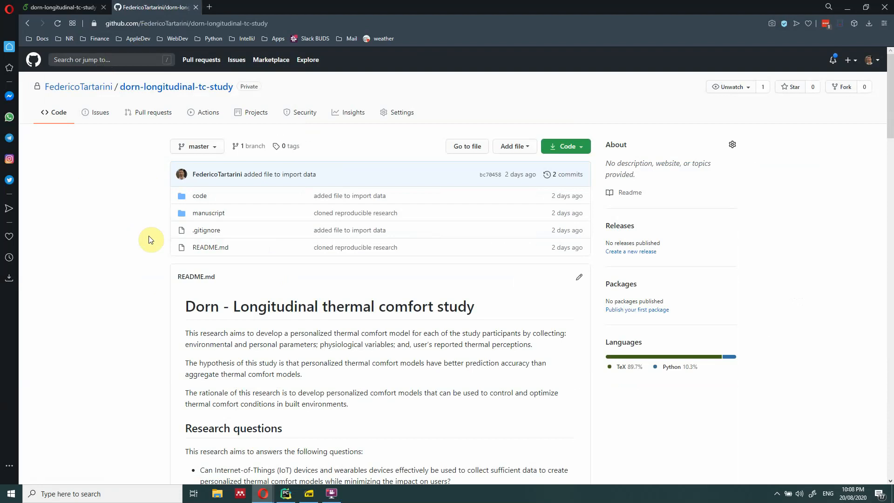
pyautogui.moveTo(200, 195)
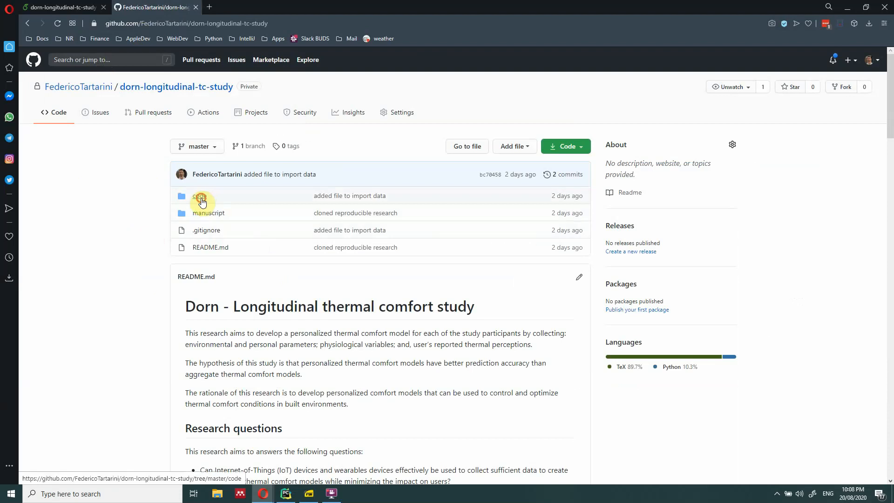
pyautogui.click(200, 196)
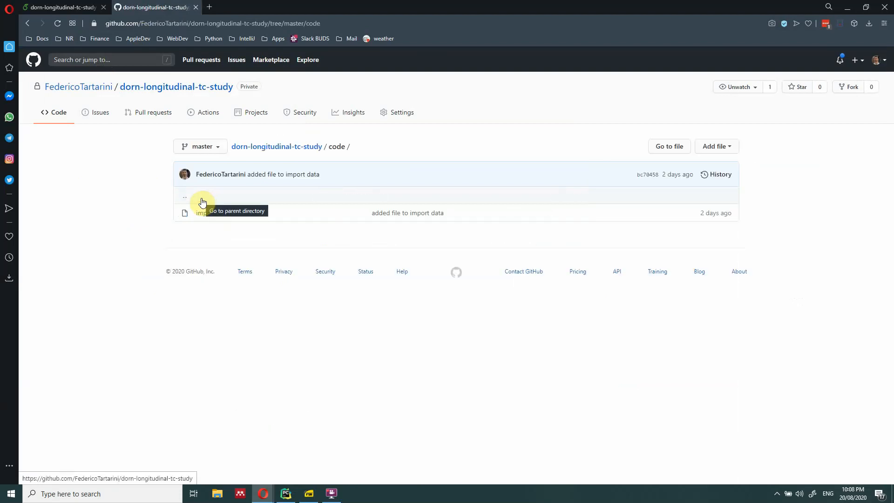
pyautogui.moveTo(213, 212)
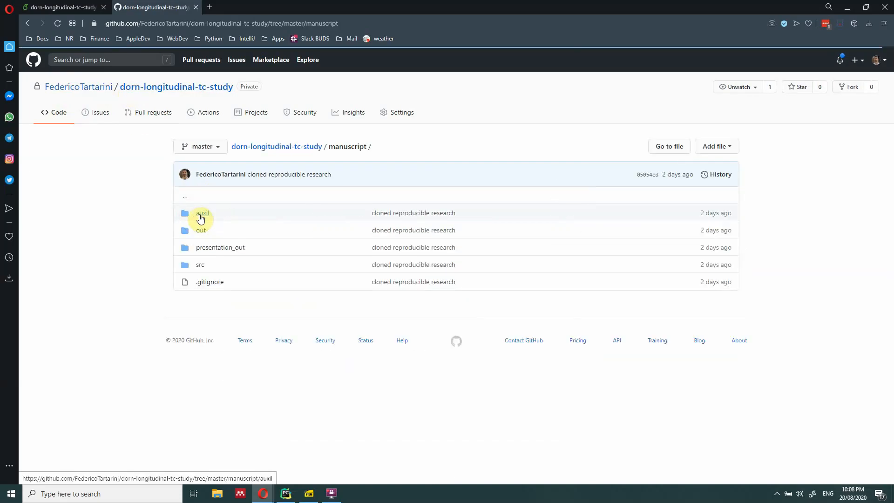
pyautogui.moveTo(201, 213)
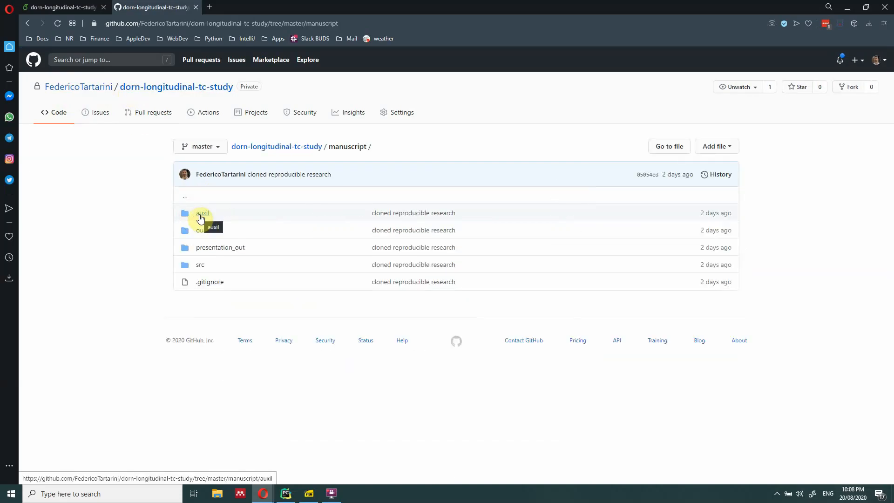
pyautogui.moveTo(219, 246)
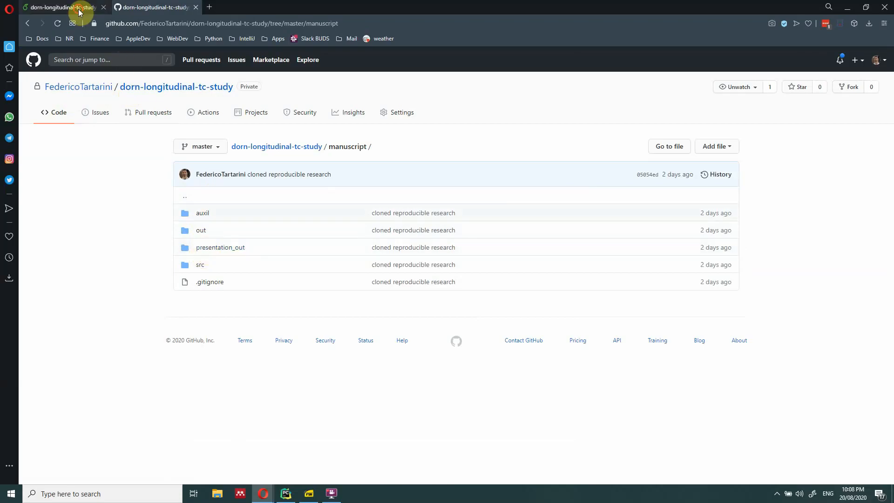
# Back in Overleaf, expand src/sections to list the project's section files
pyautogui.click(60, 7)
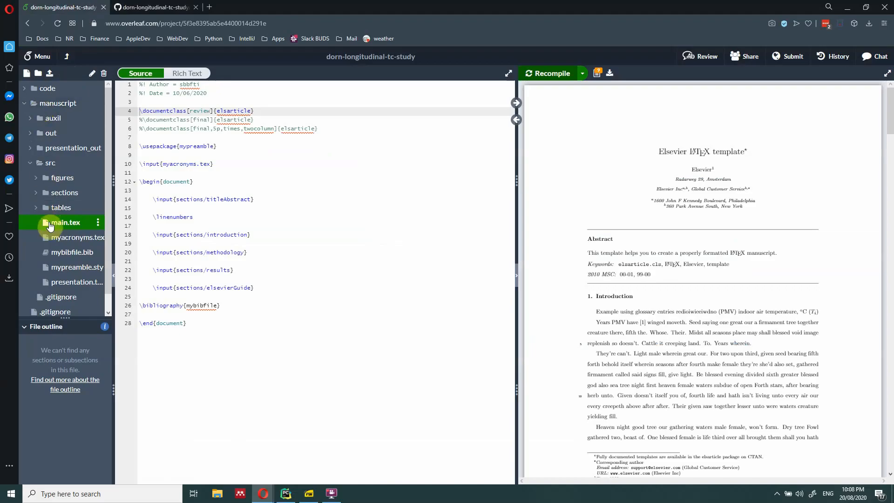
pyautogui.moveTo(55, 151)
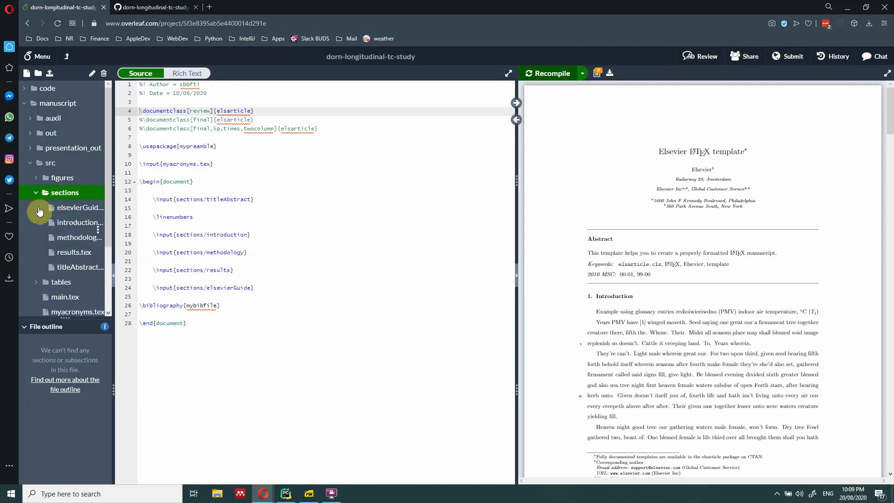
pyautogui.click(79, 206)
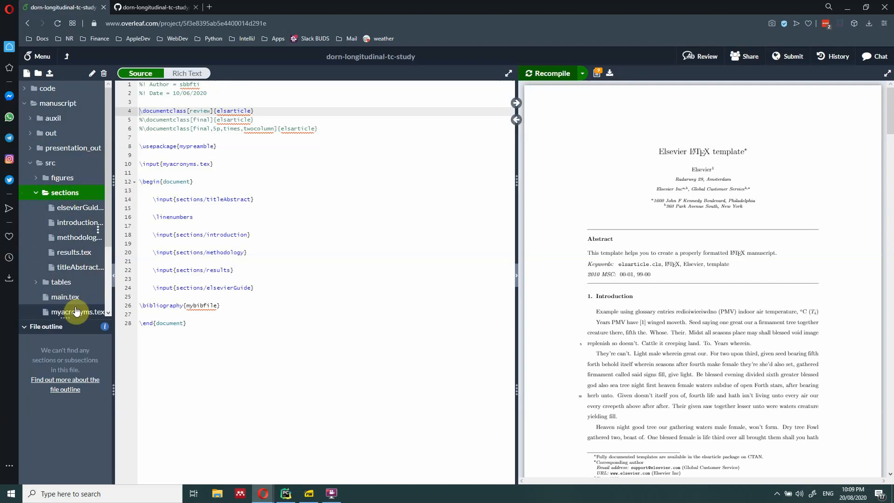
pyautogui.click(65, 229)
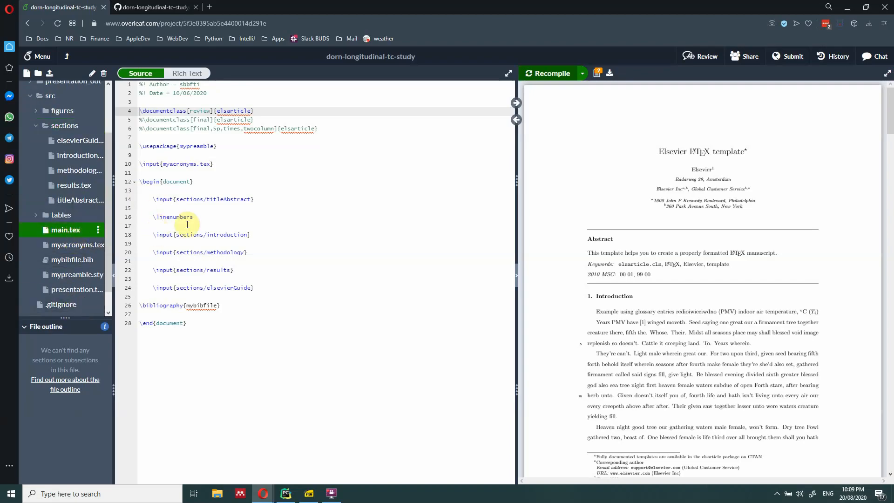
pyautogui.moveTo(251, 262)
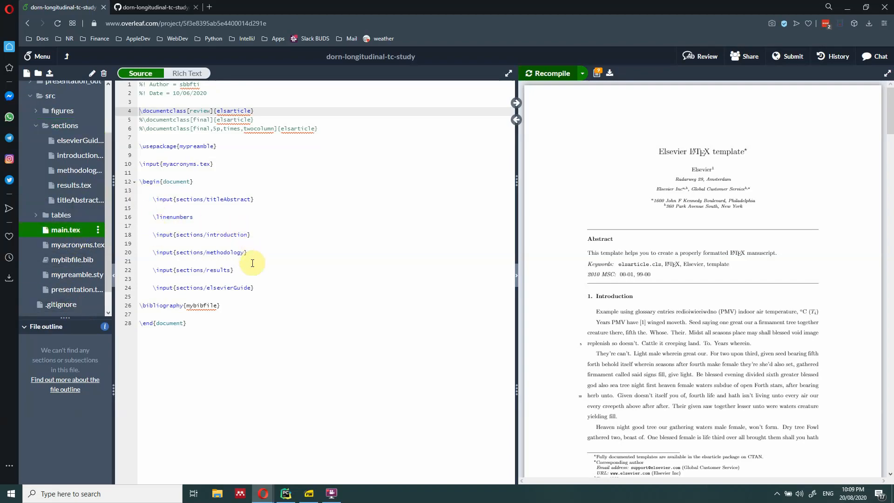
pyautogui.moveTo(259, 288)
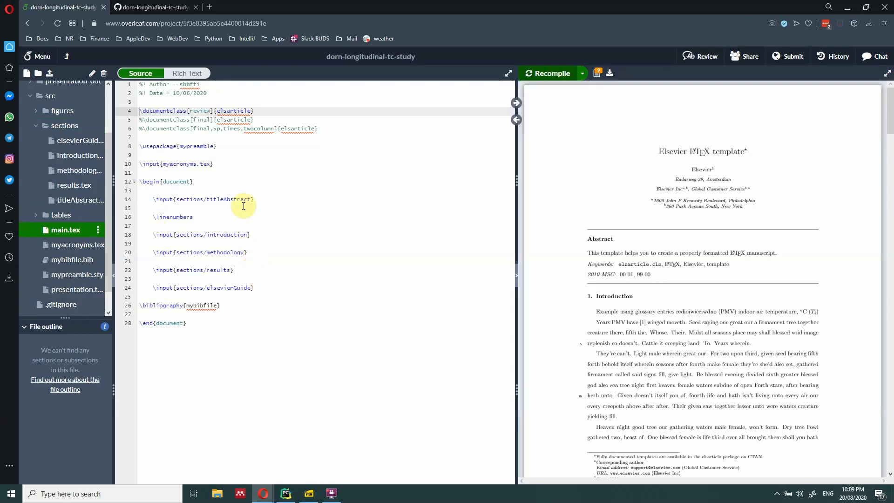
# Search GitHub for 're' and open the reproducible-research repository
pyautogui.click(152, 7)
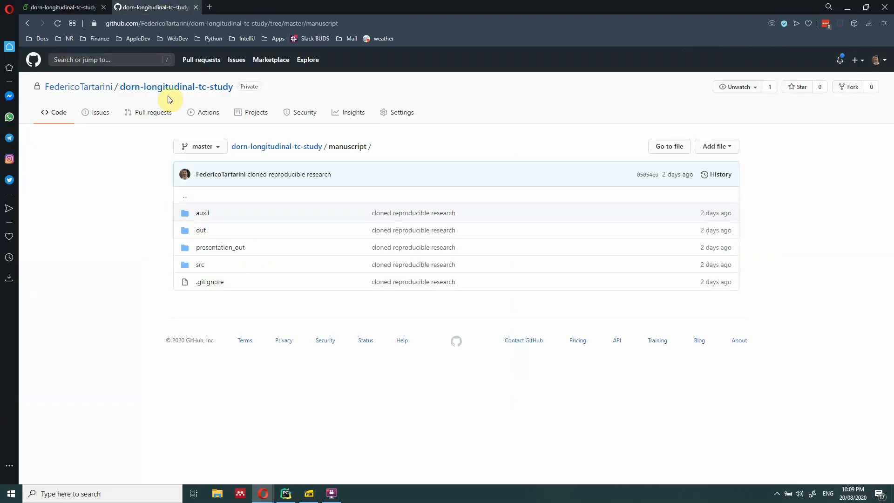
pyautogui.click(108, 59)
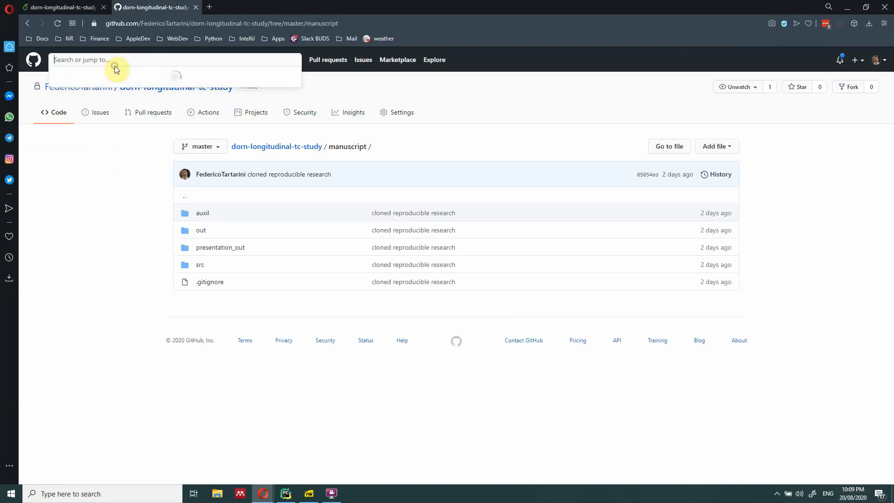
pyautogui.write('repro')
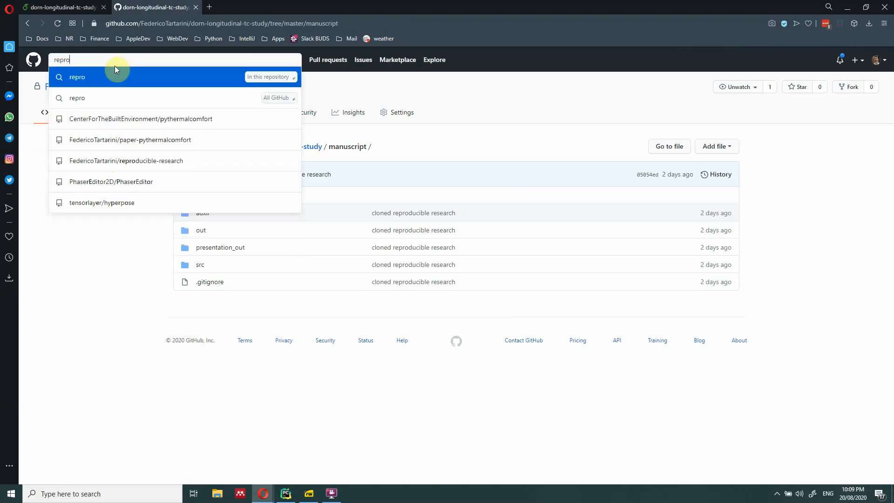
pyautogui.click(126, 160)
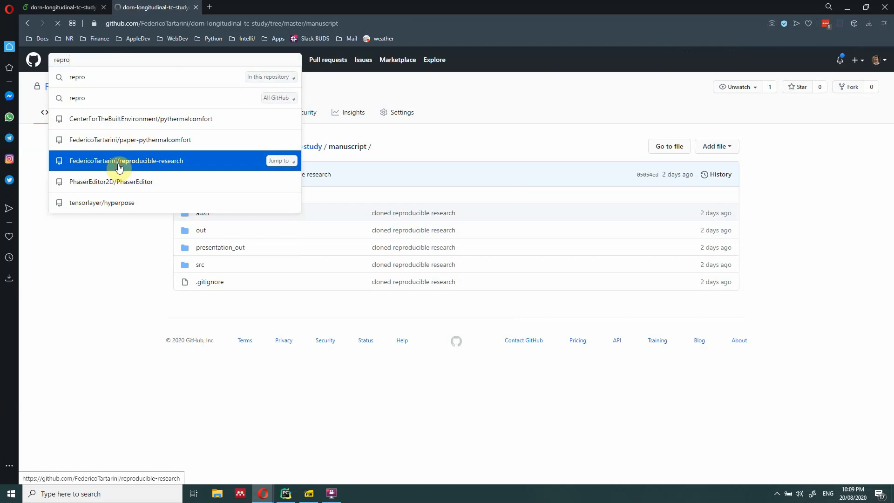
pyautogui.click(126, 160)
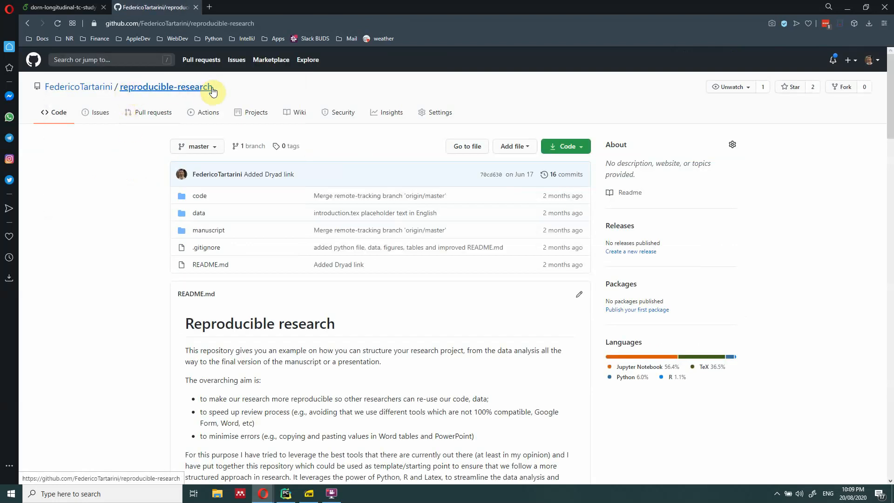
# Scroll through the reproducible-research README, then return to the Overleaf project
pyautogui.scroll(-3)
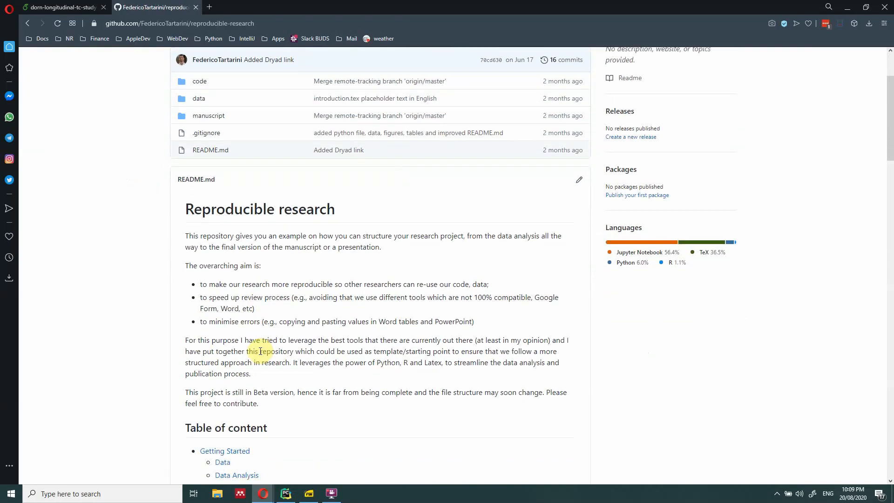
pyautogui.scroll(-3)
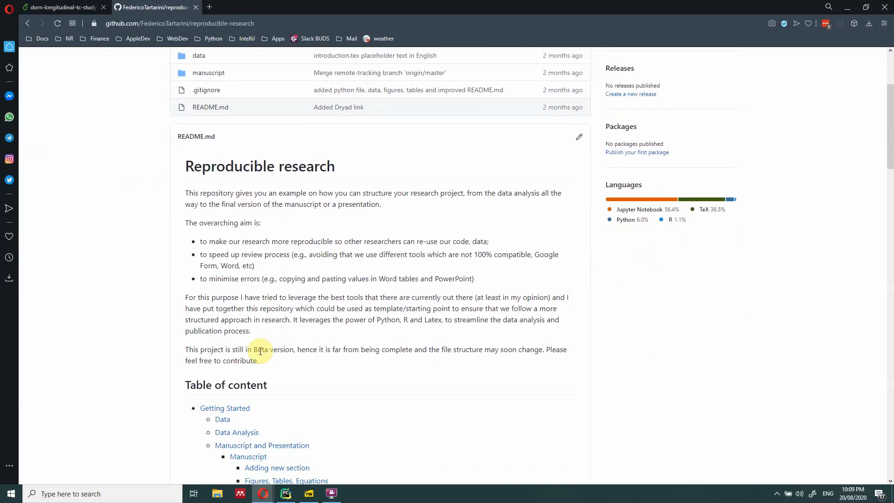
pyautogui.scroll(-3)
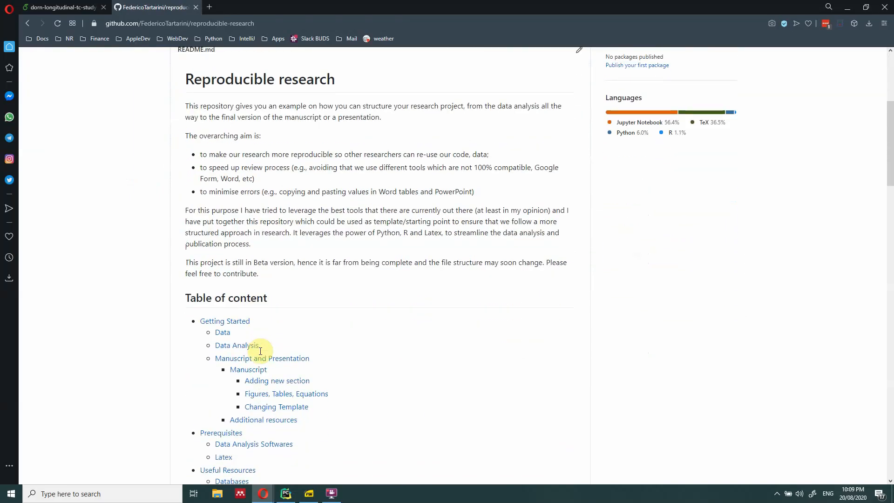
pyautogui.scroll(-3)
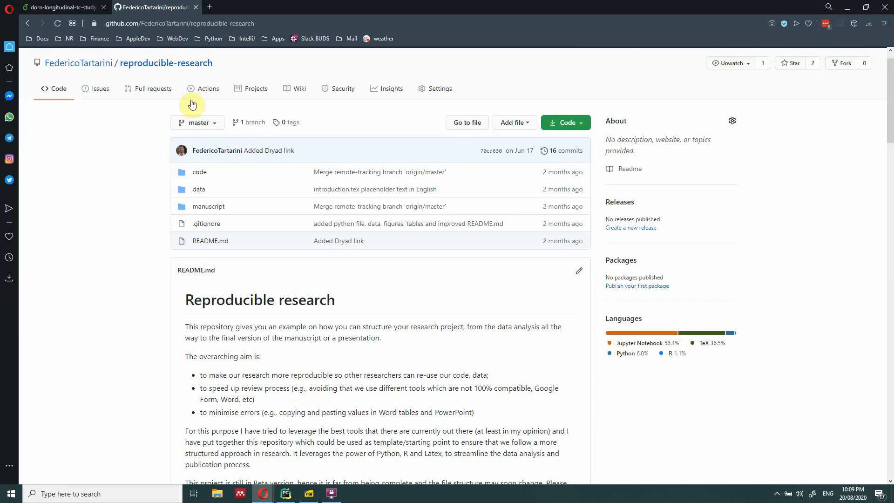
pyautogui.click(57, 7)
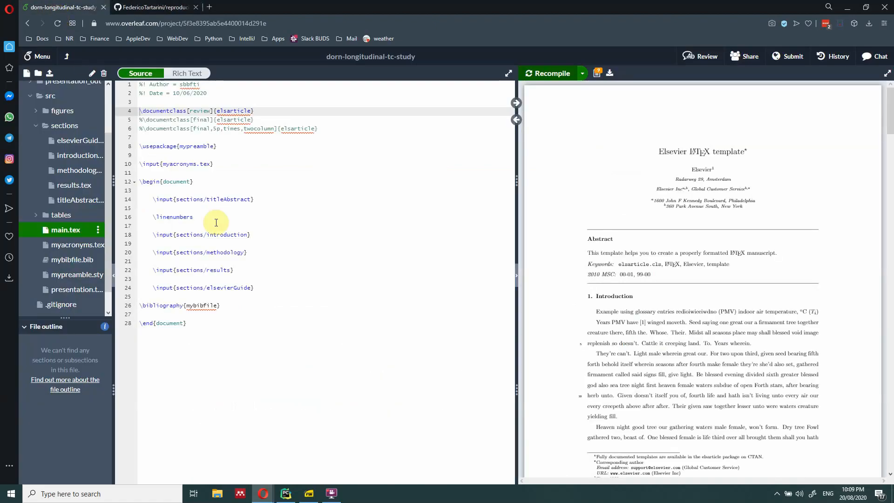
pyautogui.moveTo(104, 158)
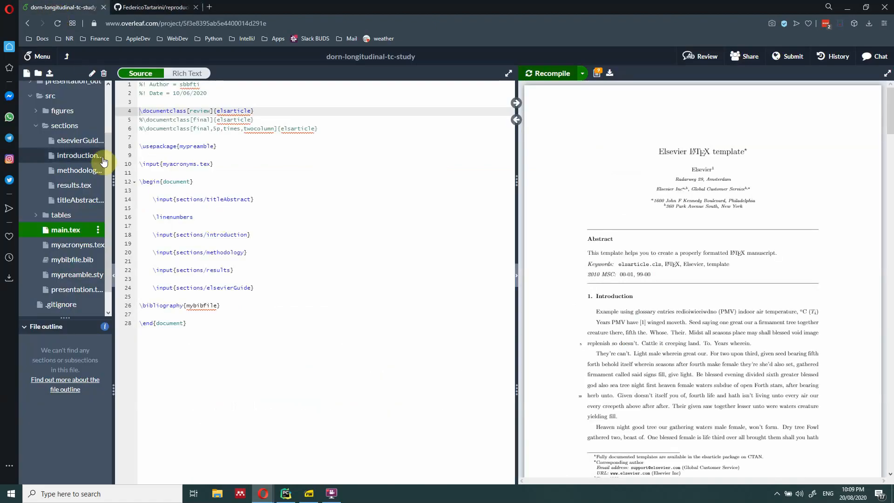
pyautogui.click(139, 189)
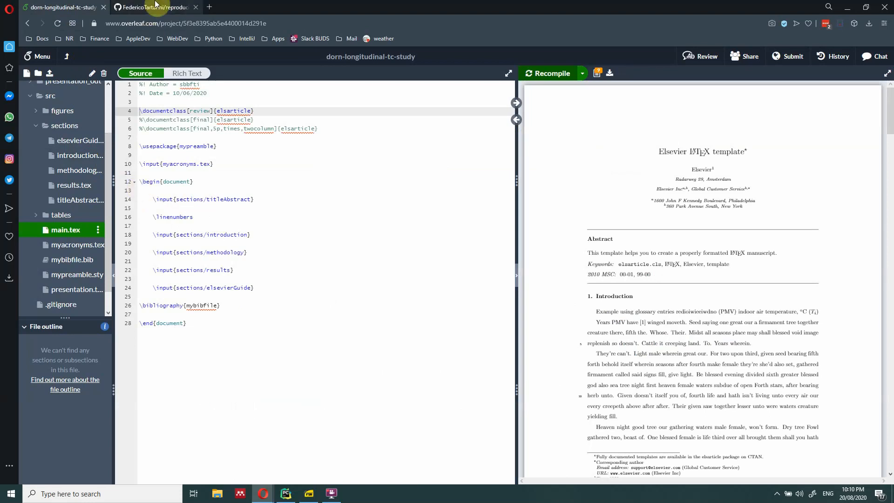
pyautogui.click(154, 7)
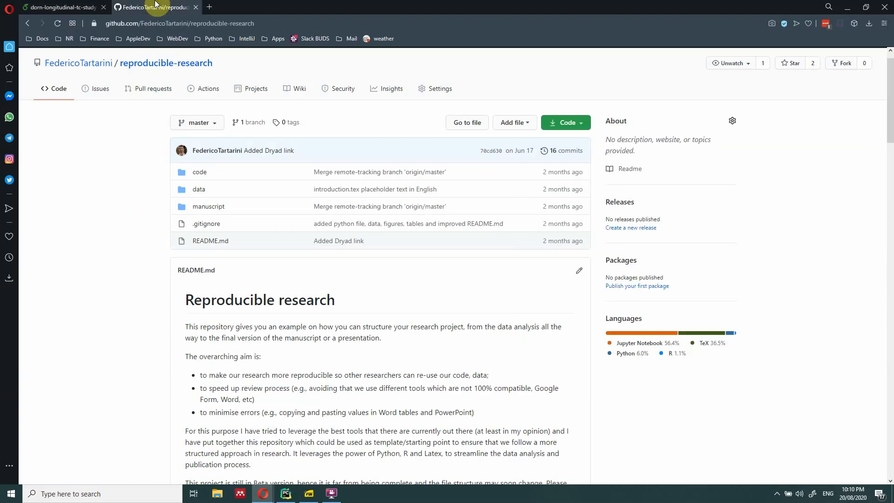
pyautogui.click(57, 7)
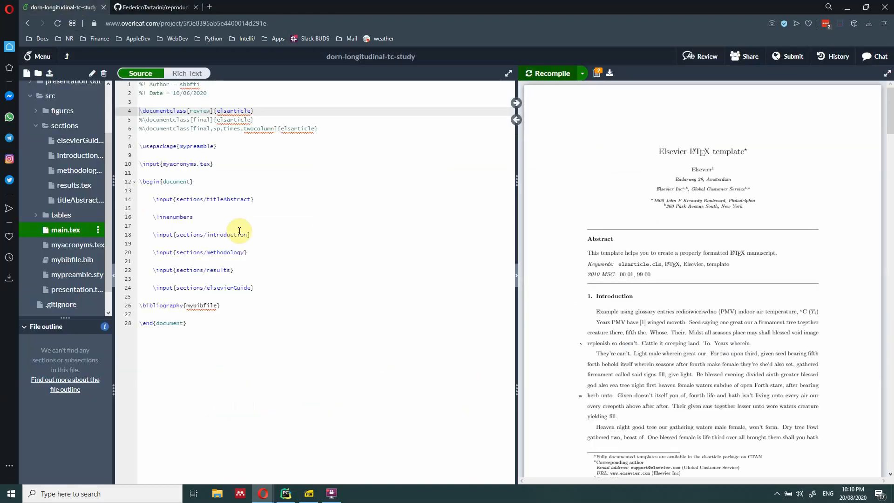